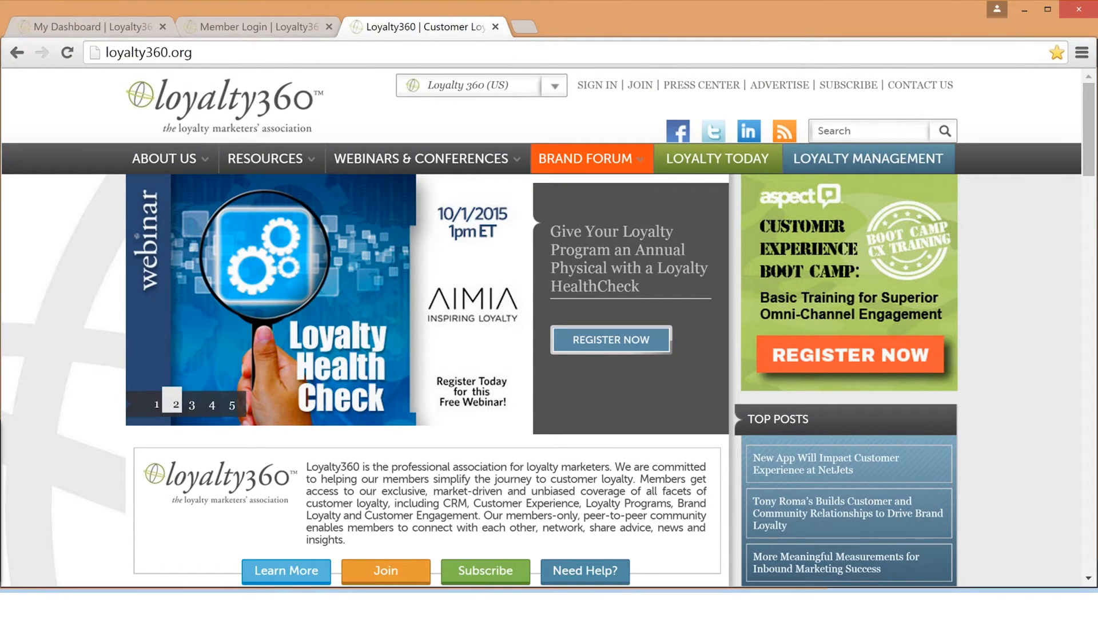
Step: Browse the homepage carousel: Expo, brandbites, Thought Leadership, CX Landscape and Health Check slides
click(192, 405)
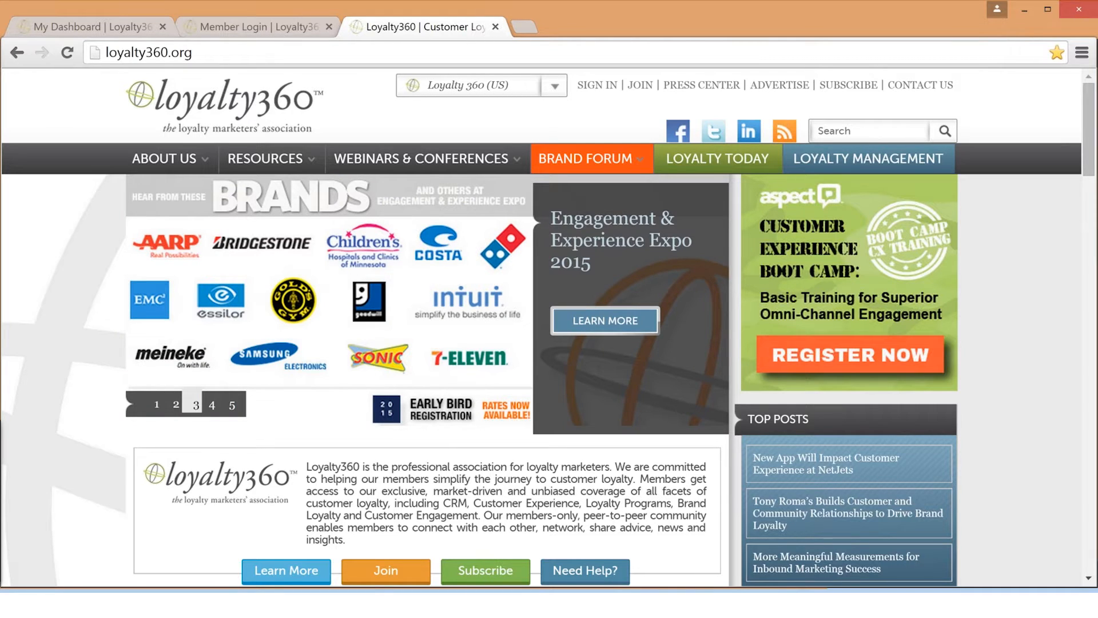
click(216, 405)
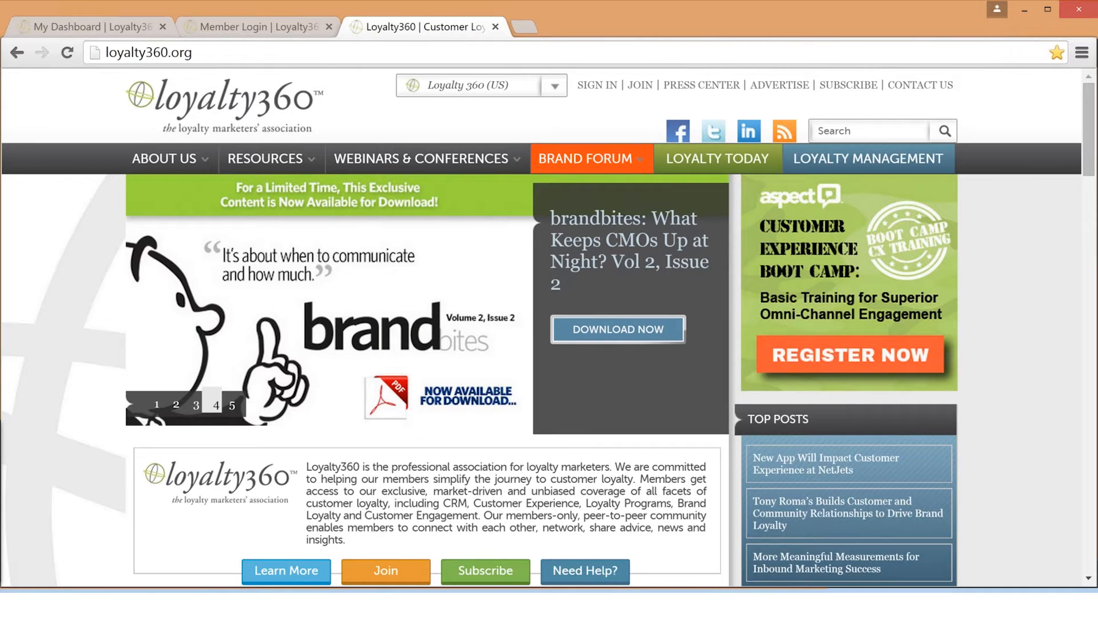
click(231, 405)
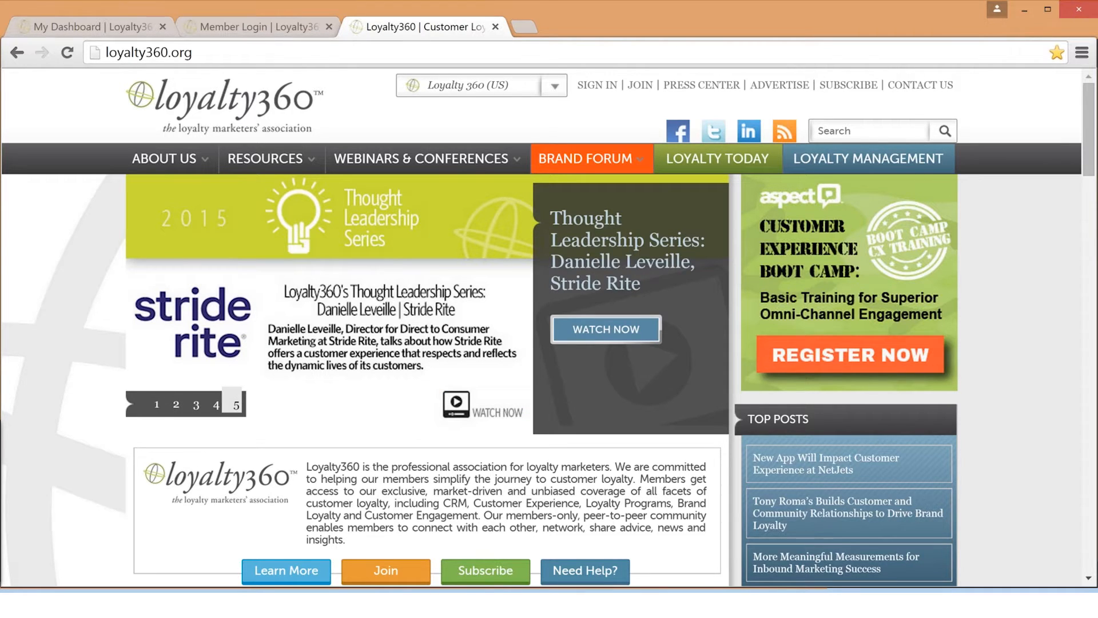
click(156, 405)
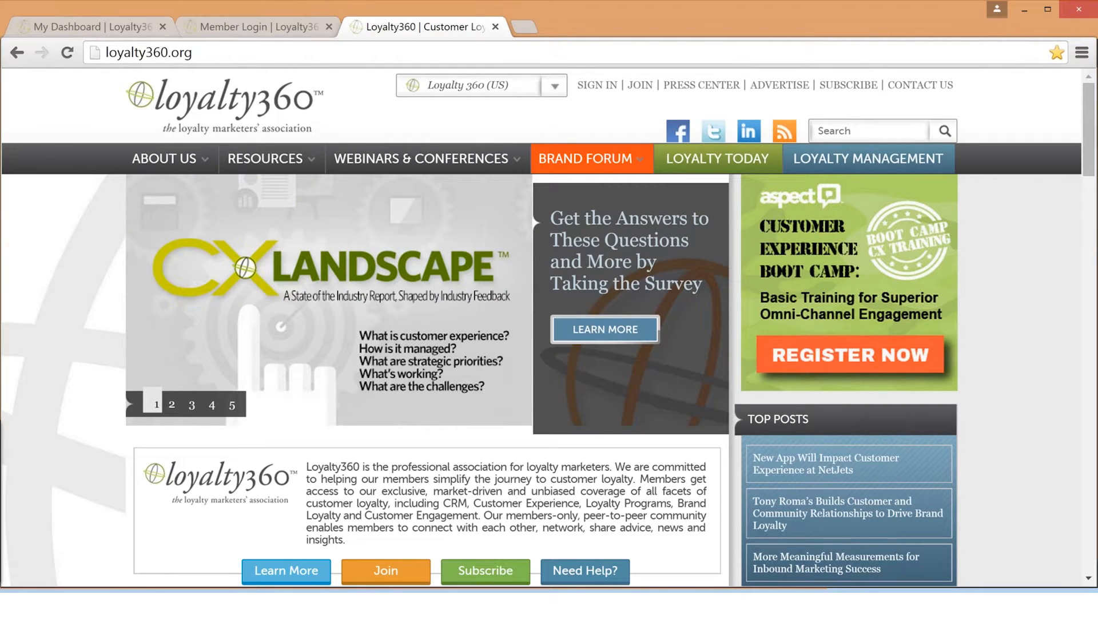
click(176, 405)
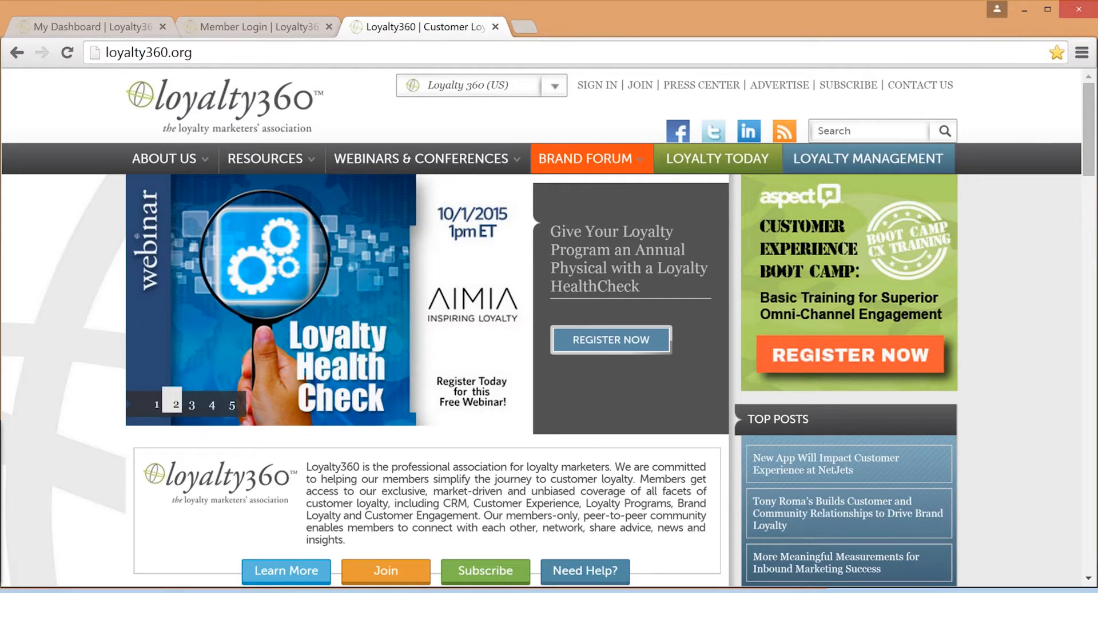
mouse_move(603, 112)
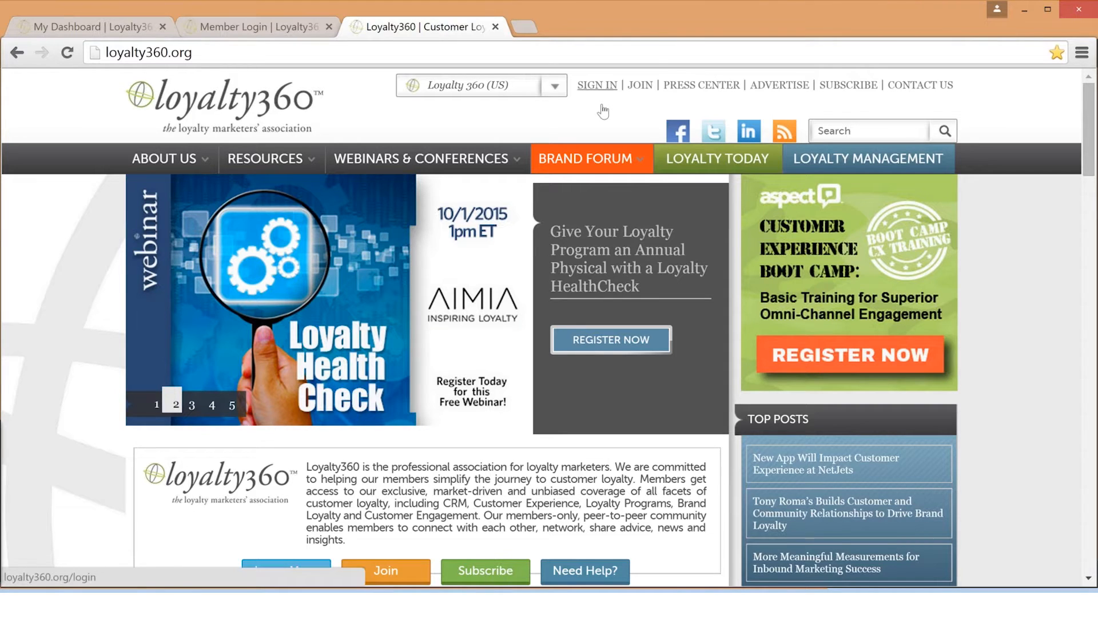
Step: Log in as a member using the saved email and password
click(596, 85)
text(info@loyalty)
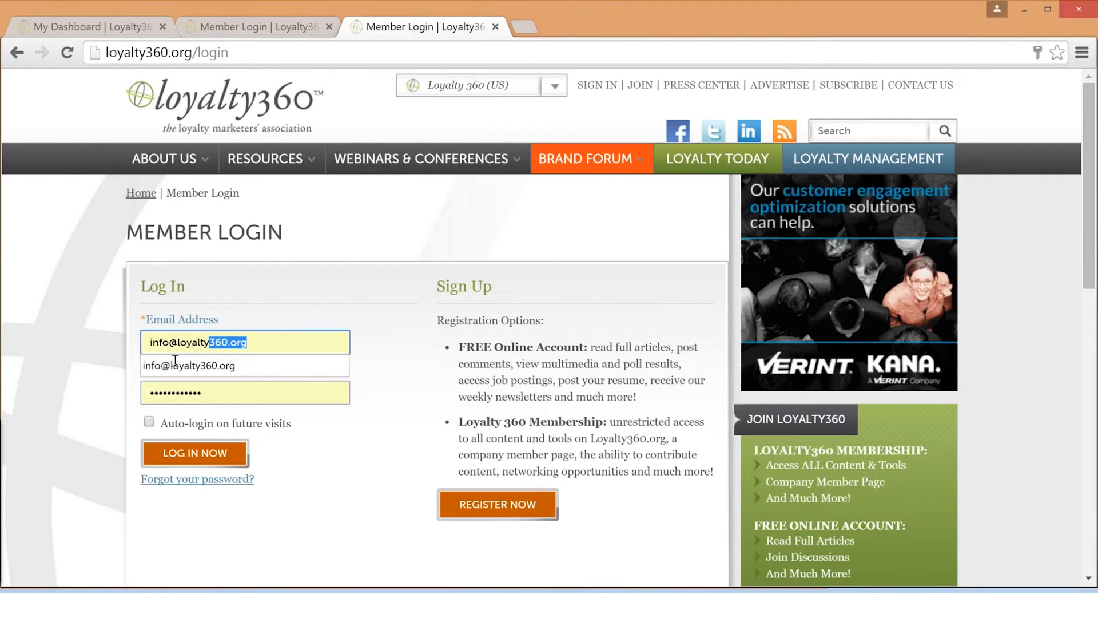
click(245, 342)
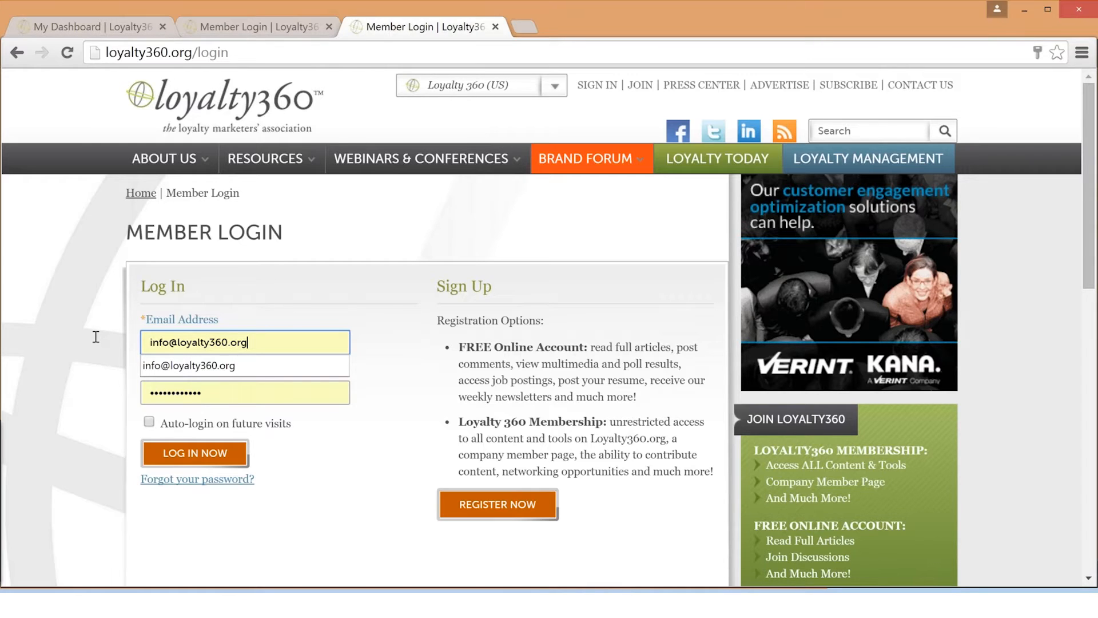
click(194, 453)
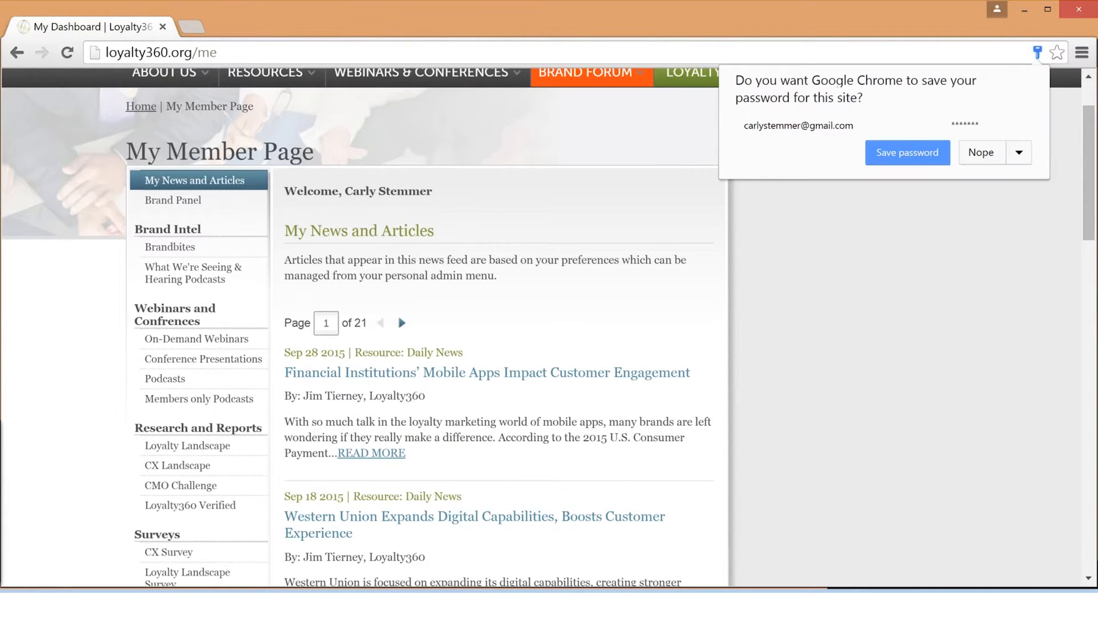
Step: Decline the password prompt, browse the Brandbites issues, and scroll the news feed
click(981, 153)
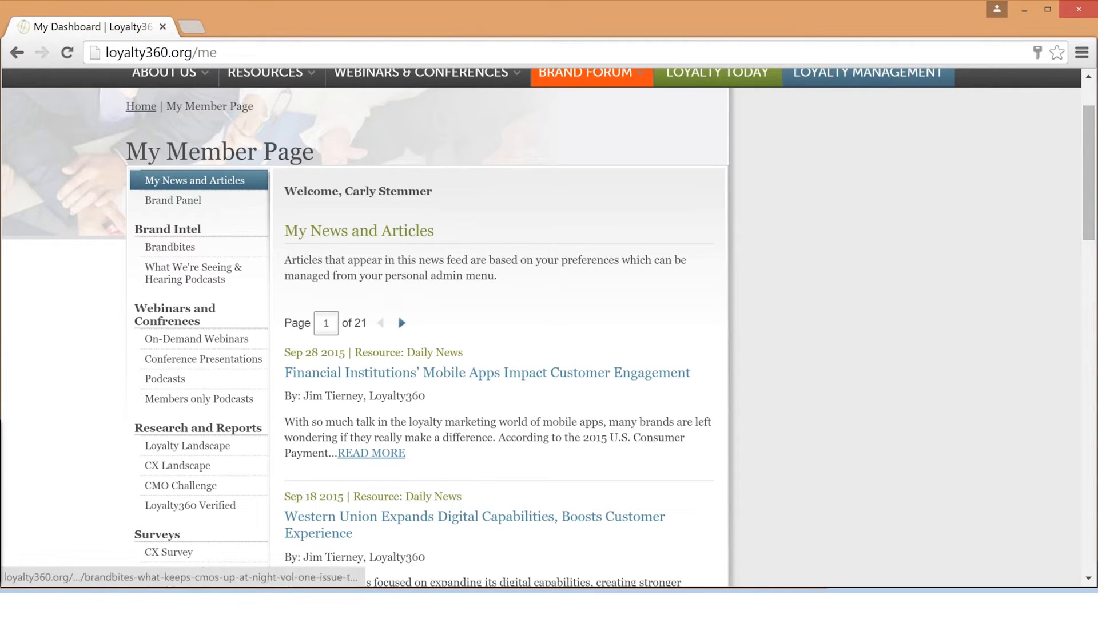
click(171, 246)
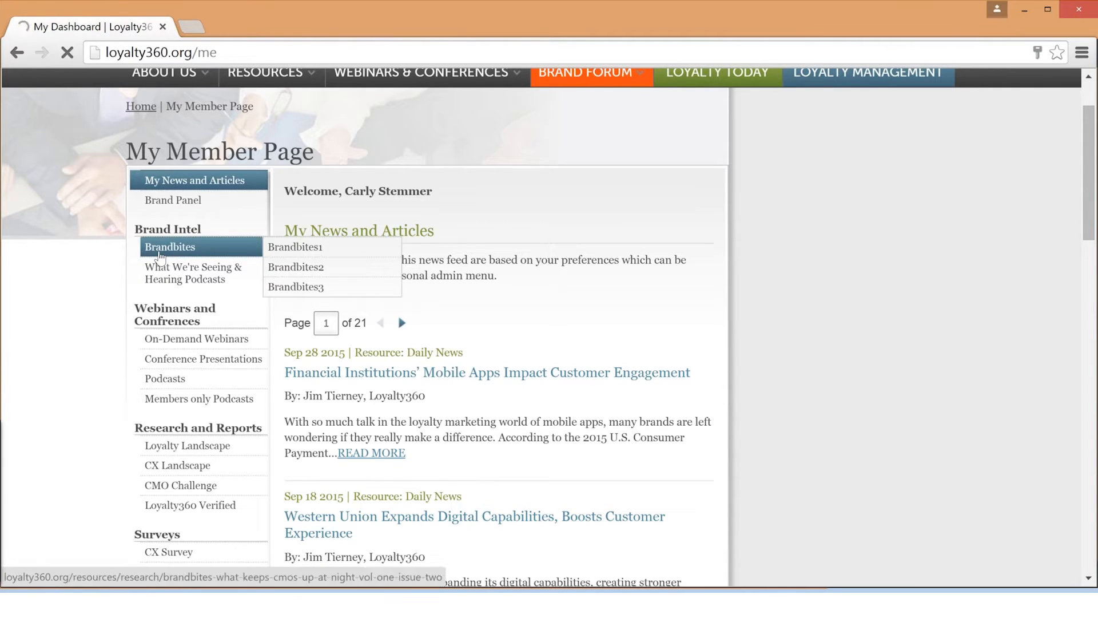
click(294, 247)
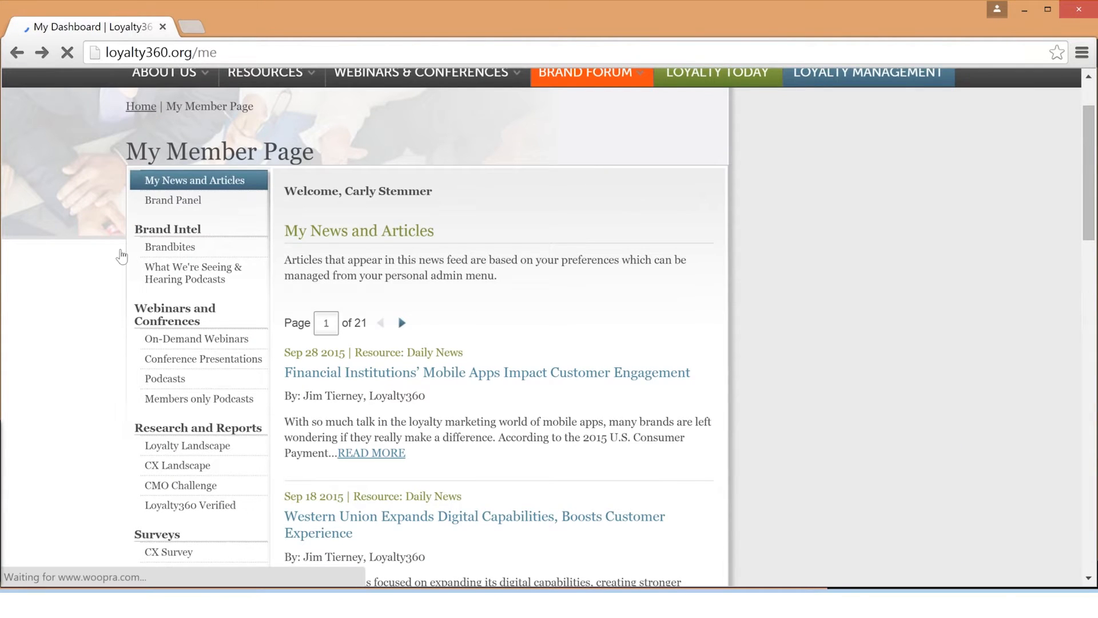
mouse_move(193, 272)
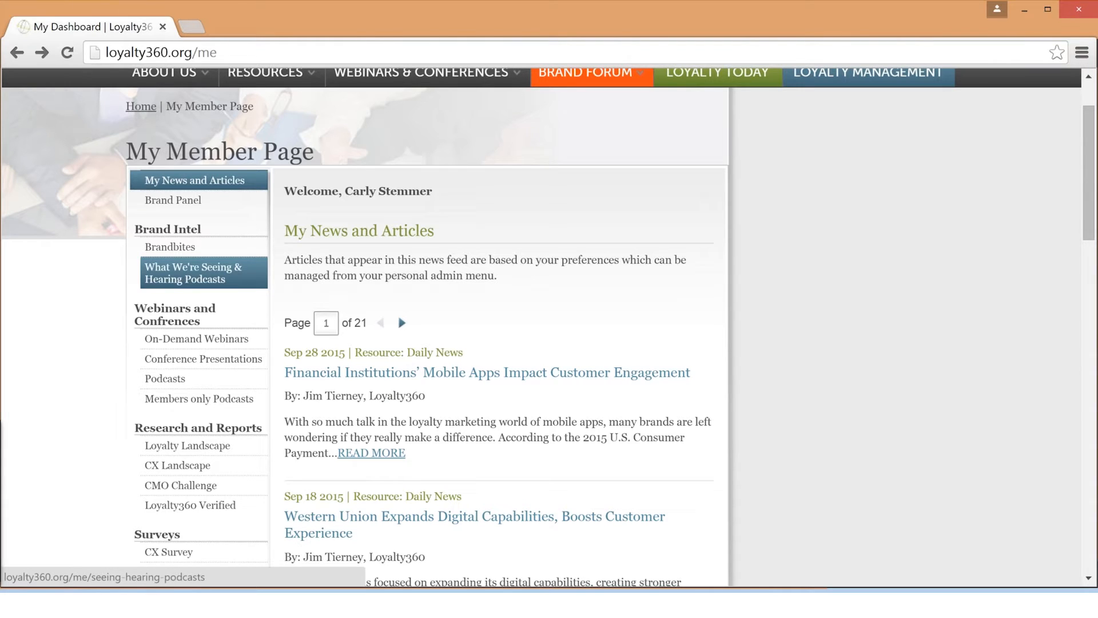
scroll(down, 3)
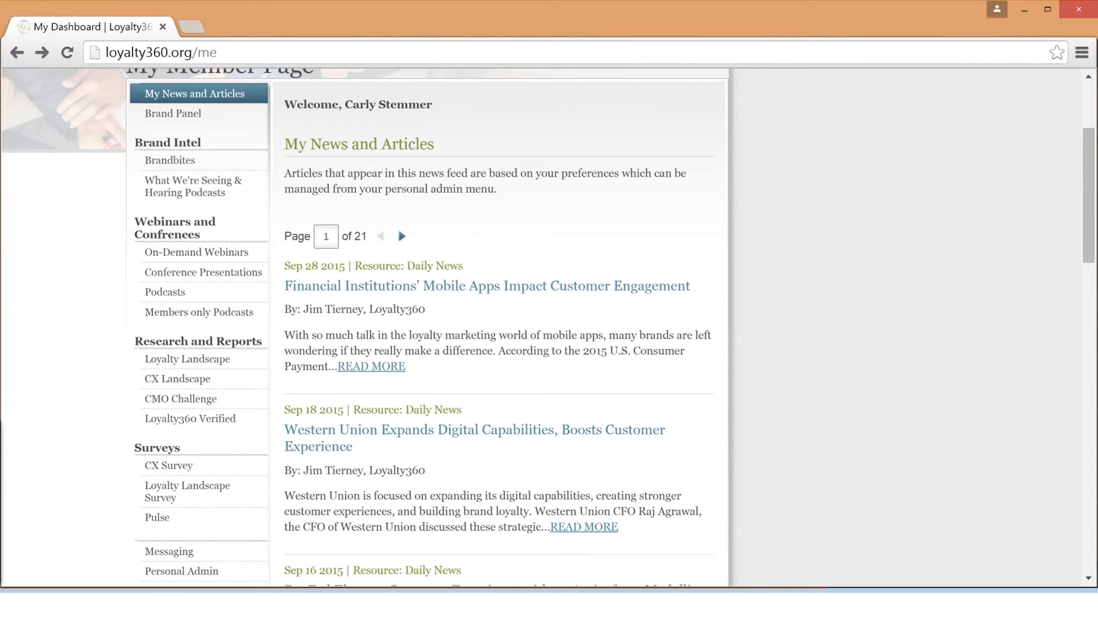
mouse_move(112, 279)
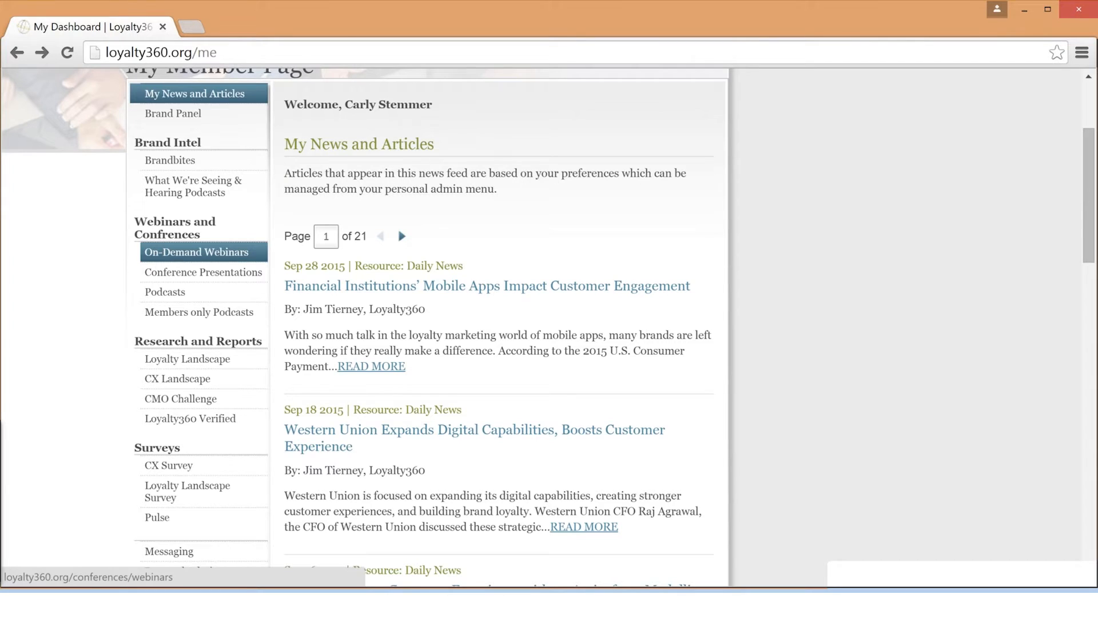
Step: Open the on-demand webinar recordings list, then go back to the dashboard
click(199, 253)
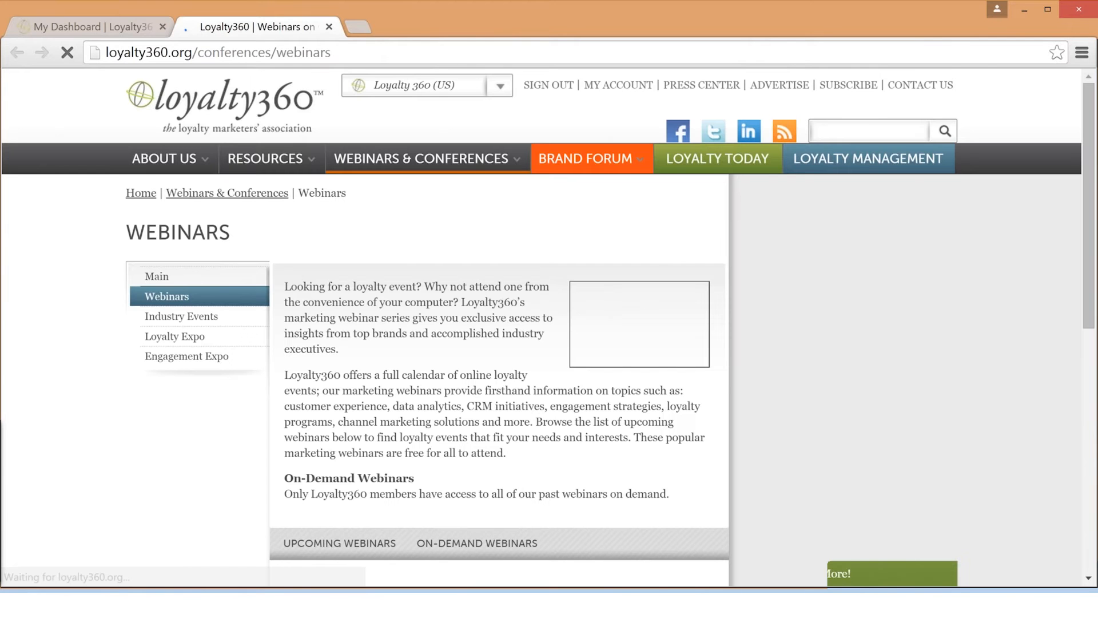
scroll(down, 3)
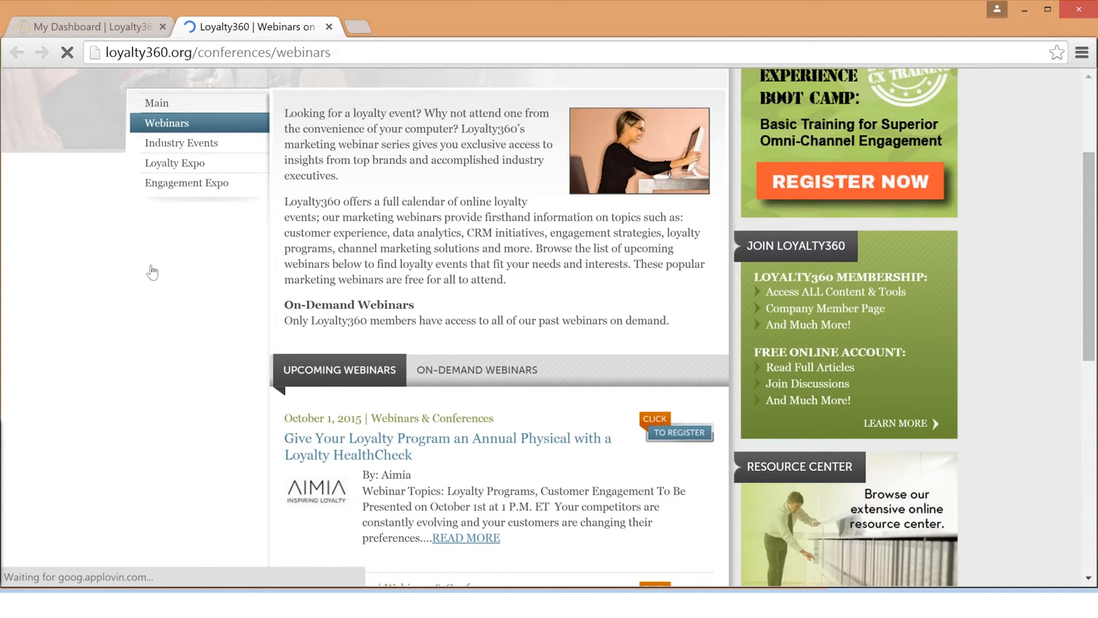
click(477, 370)
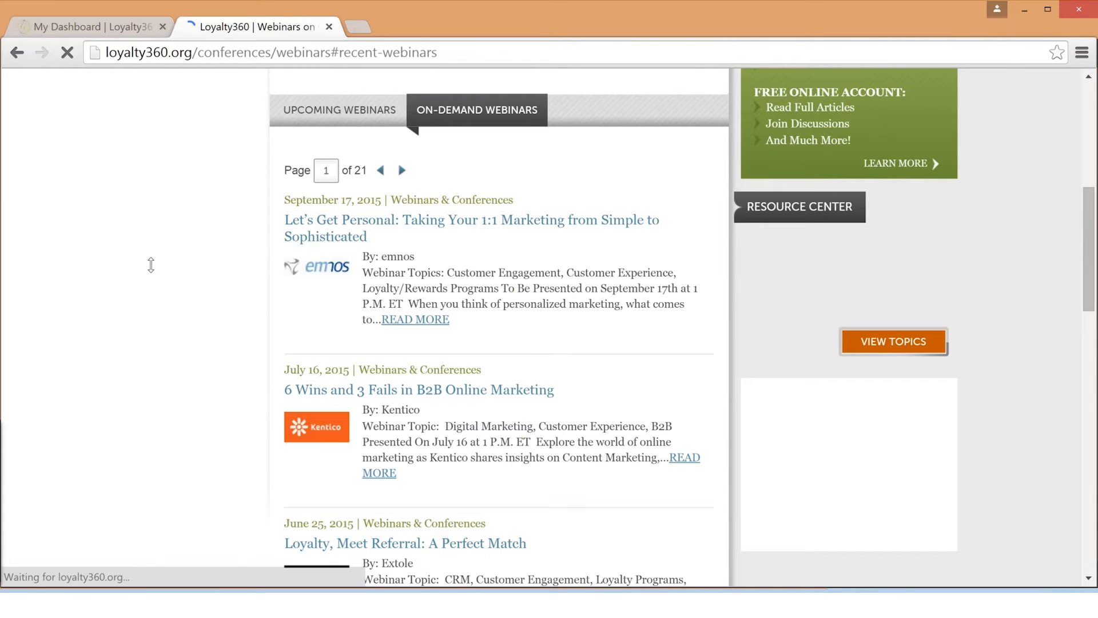
click(84, 27)
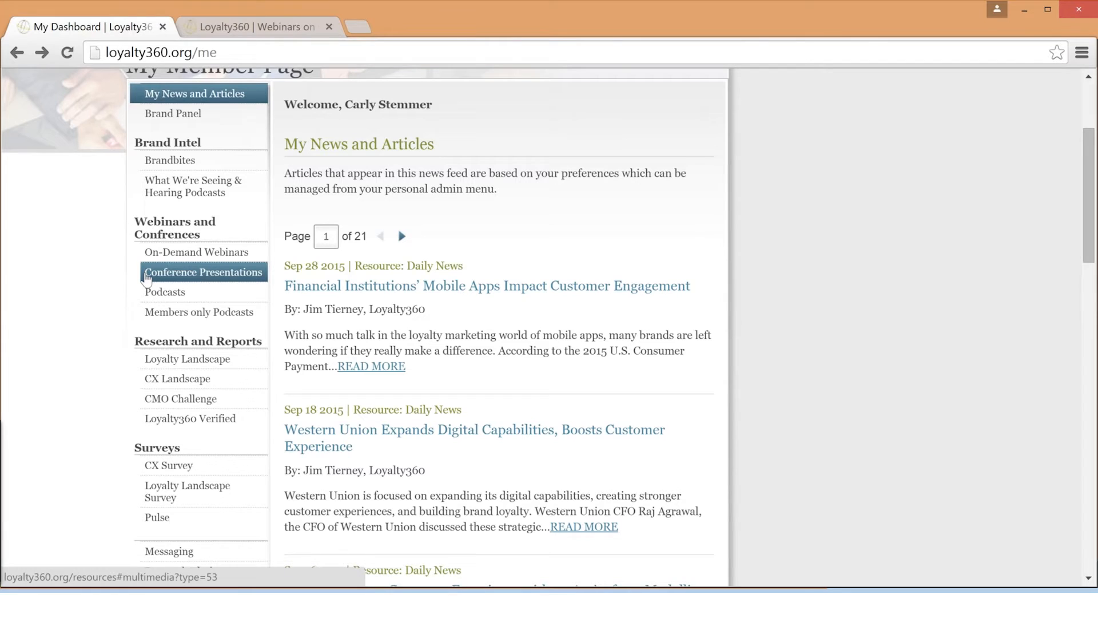
Step: Open the conference presentations, return to the dashboard, and open members-only podcasts
click(203, 272)
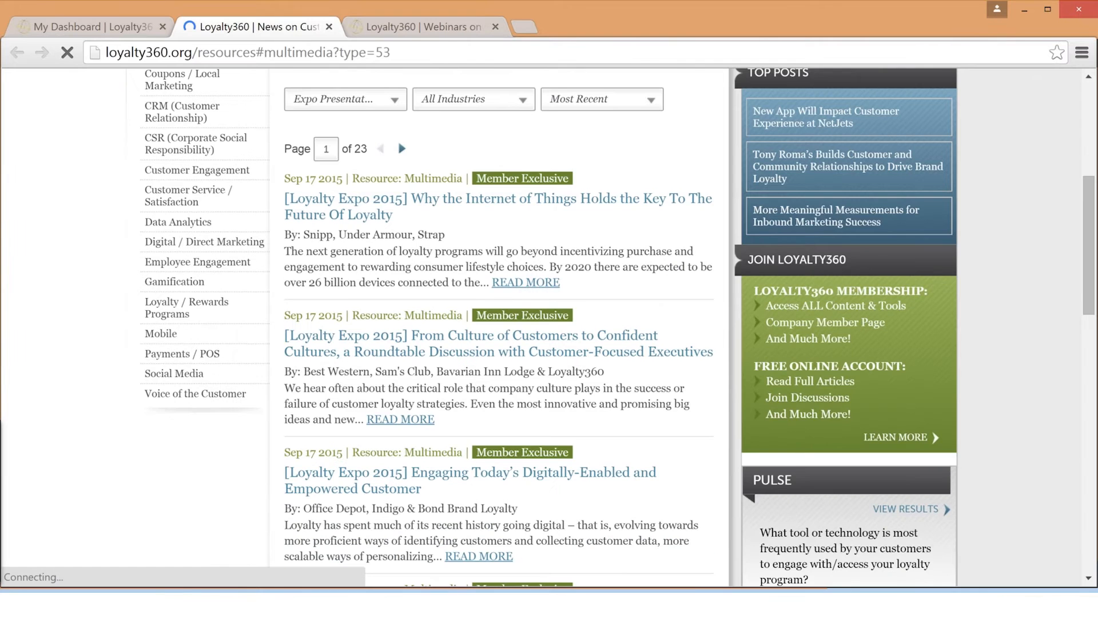
click(84, 27)
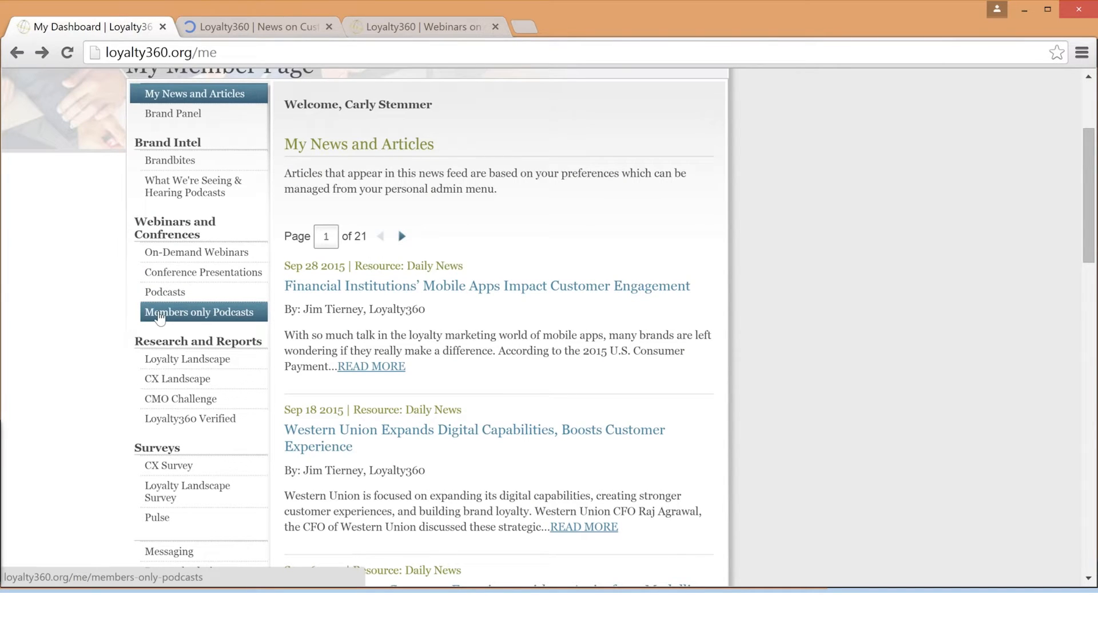
click(202, 312)
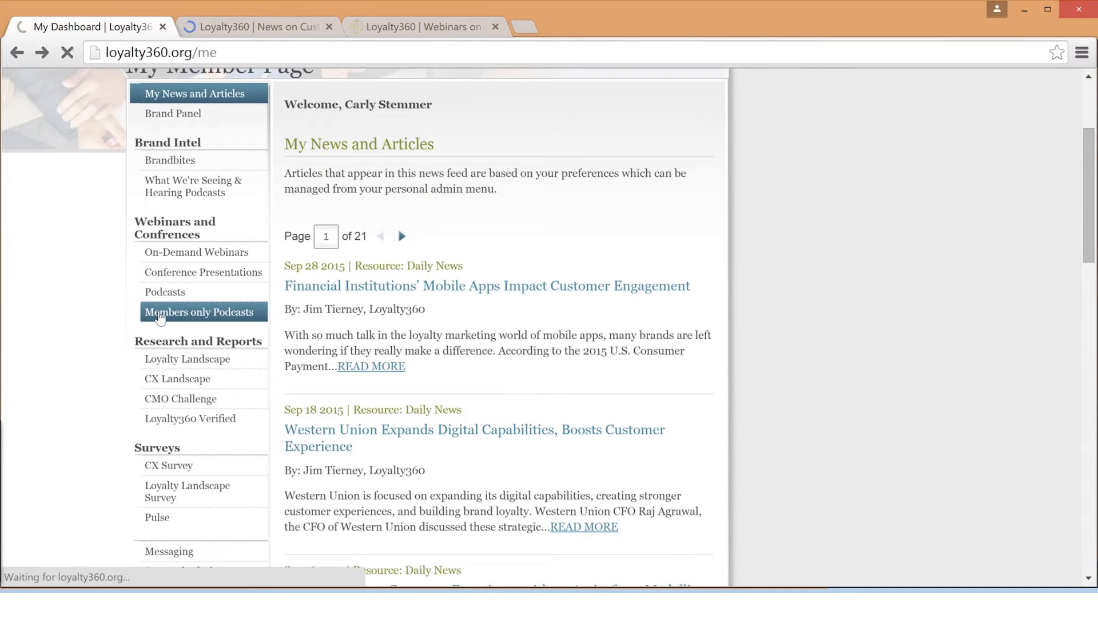
click(202, 312)
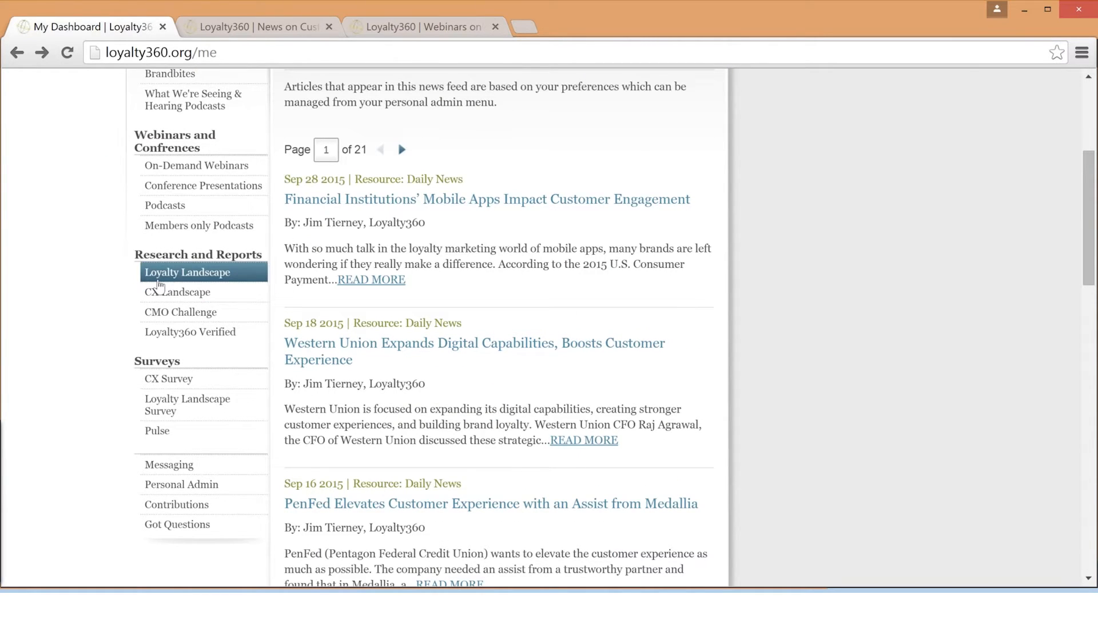
mouse_move(177, 292)
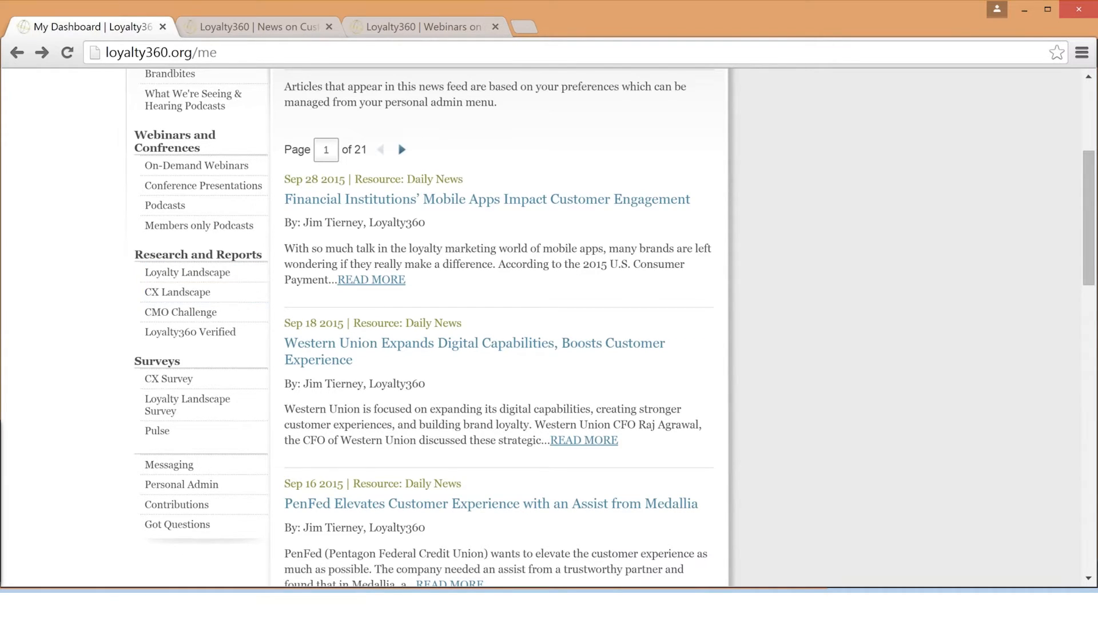
mouse_move(150, 294)
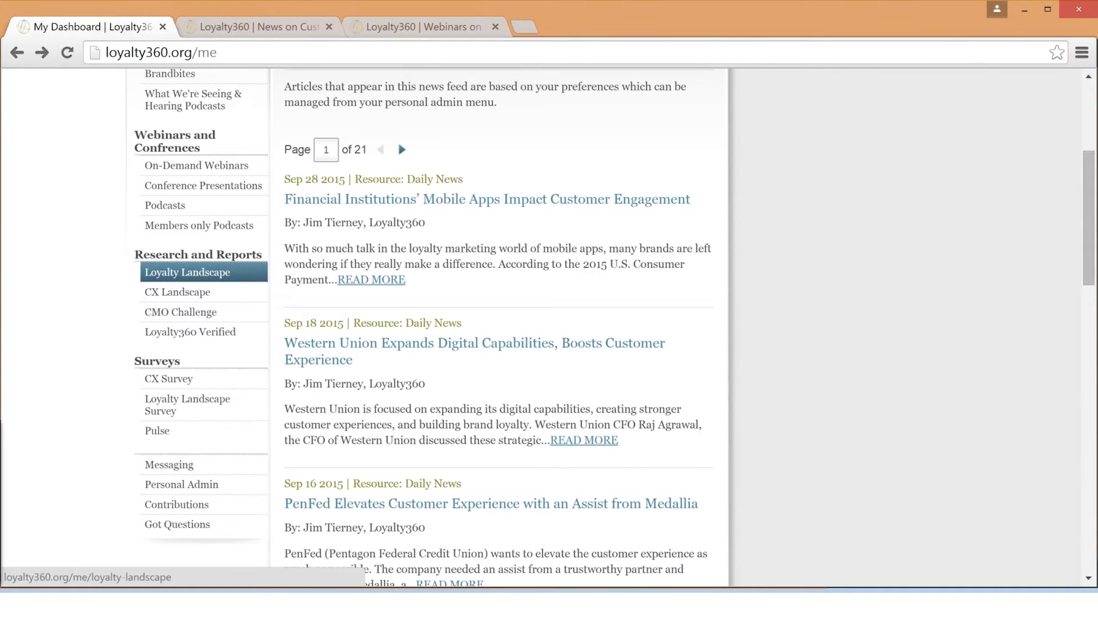
Step: Open the Loyalty Landscape overview, then view the Customer Experience Landscape report
click(187, 272)
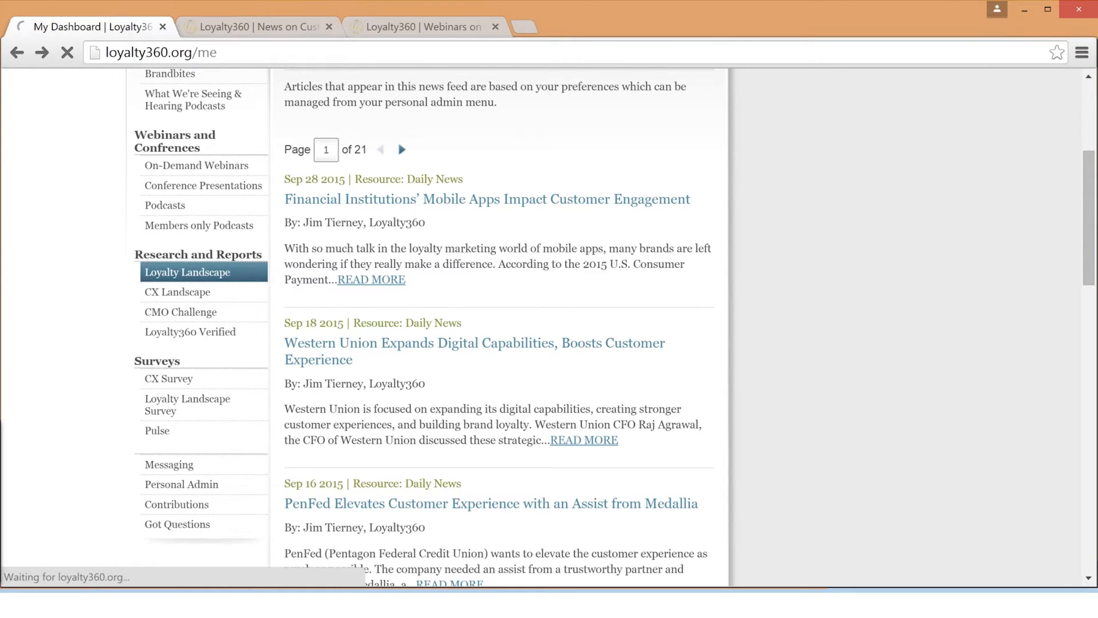
click(187, 272)
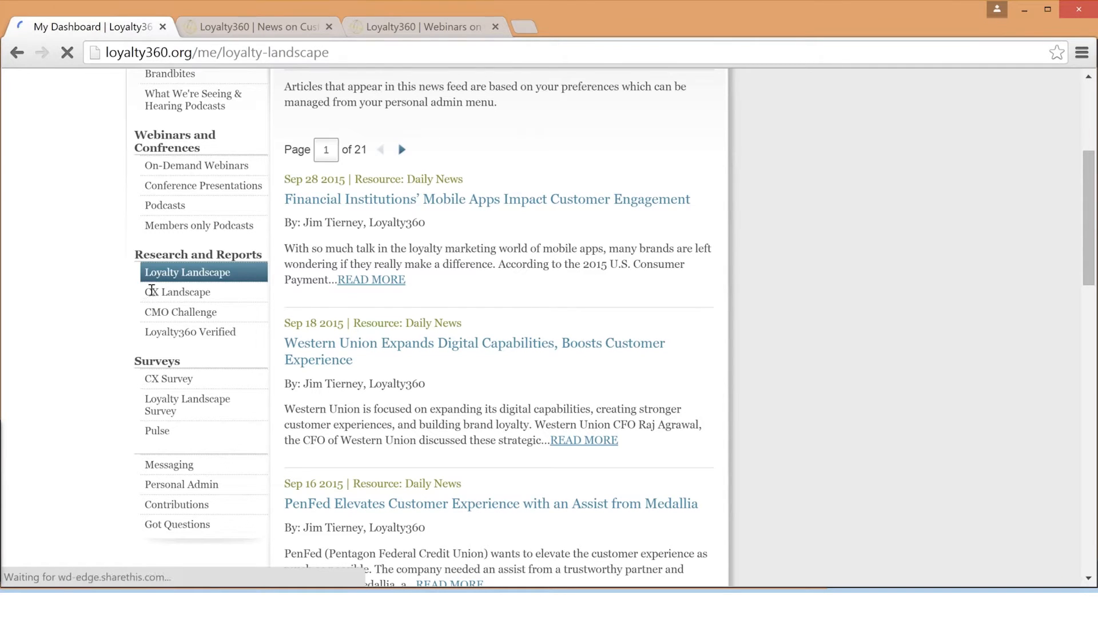
click(187, 273)
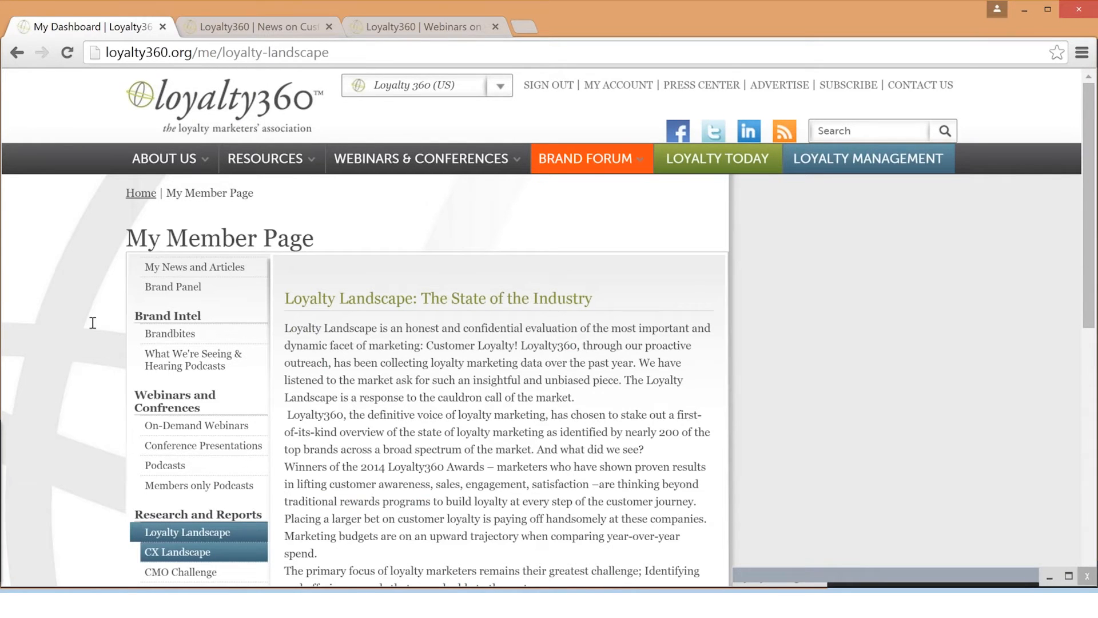
click(178, 552)
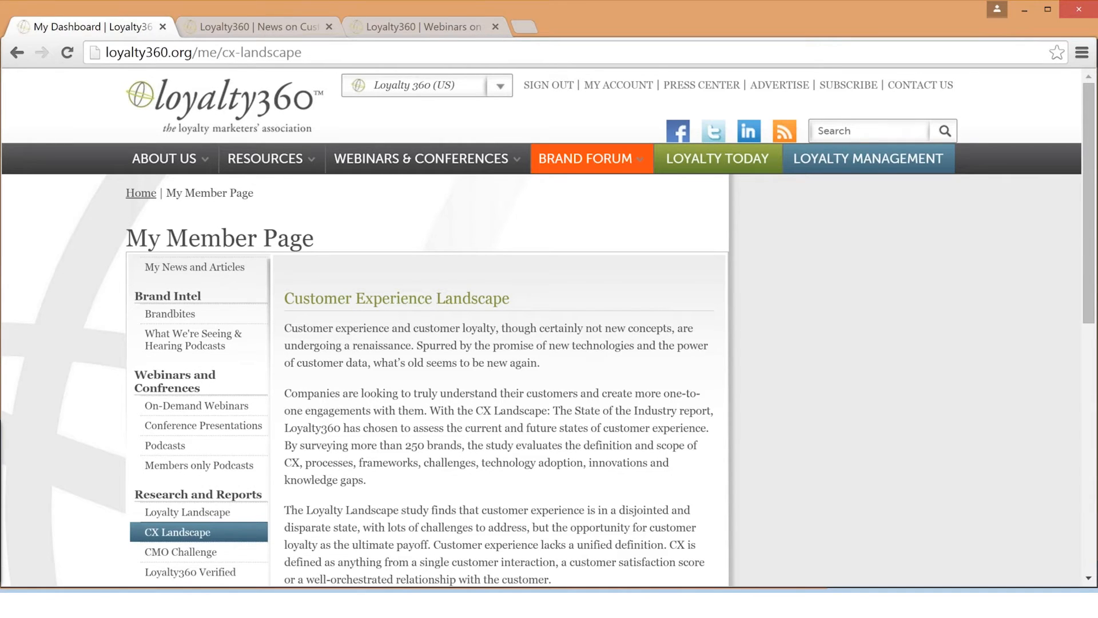
scroll(down, 3)
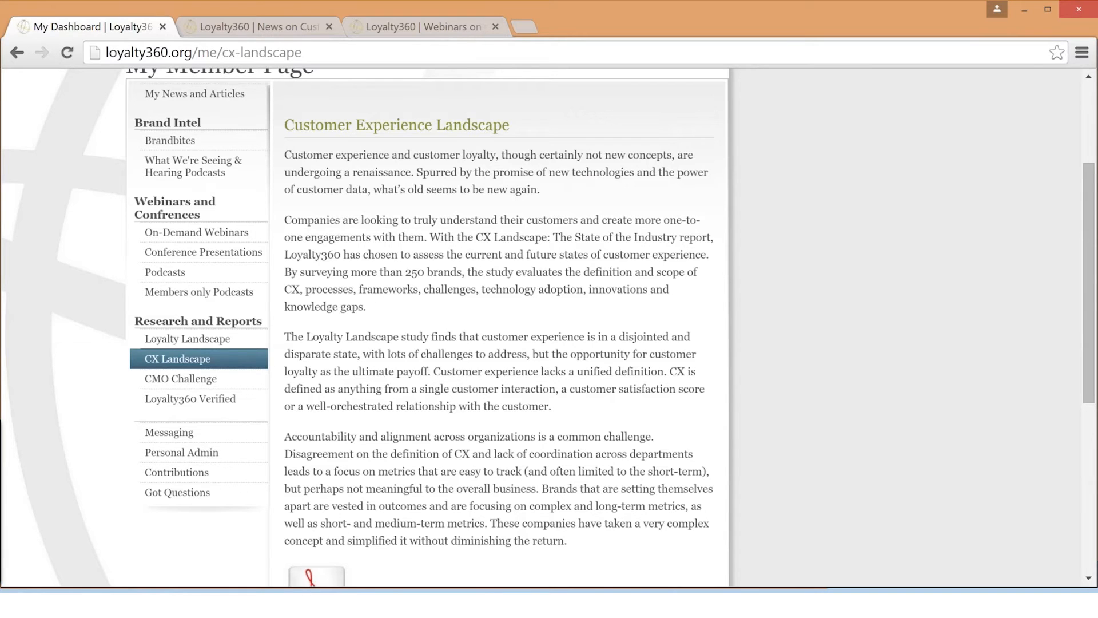
scroll(up, 3)
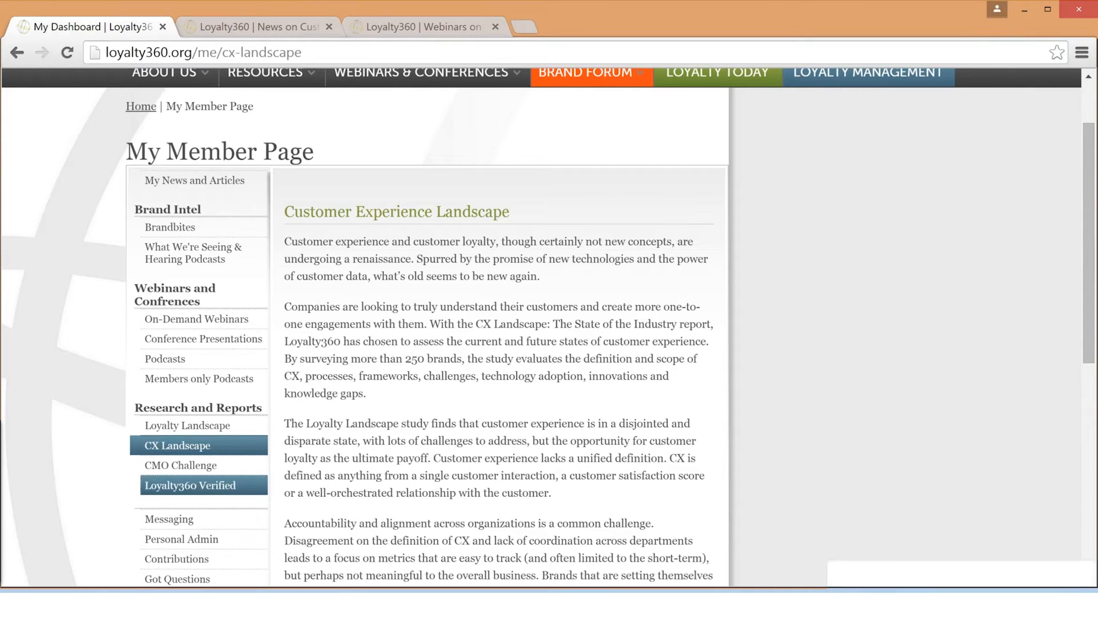
Step: Open the Loyalty360 Verified vendor report and scroll through the article
click(190, 485)
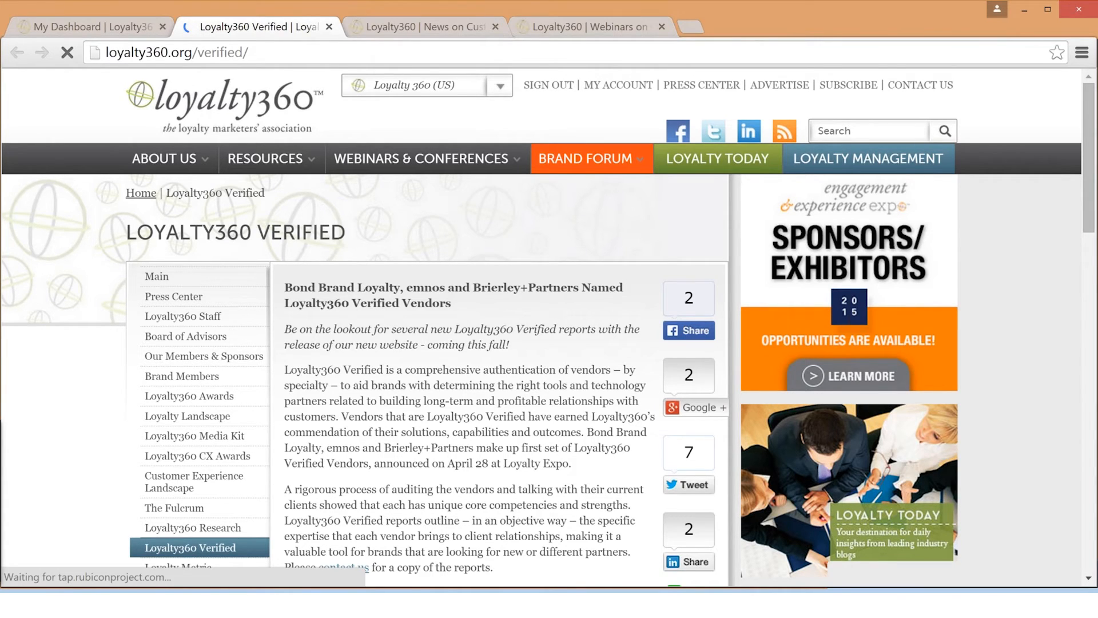
scroll(down, 3)
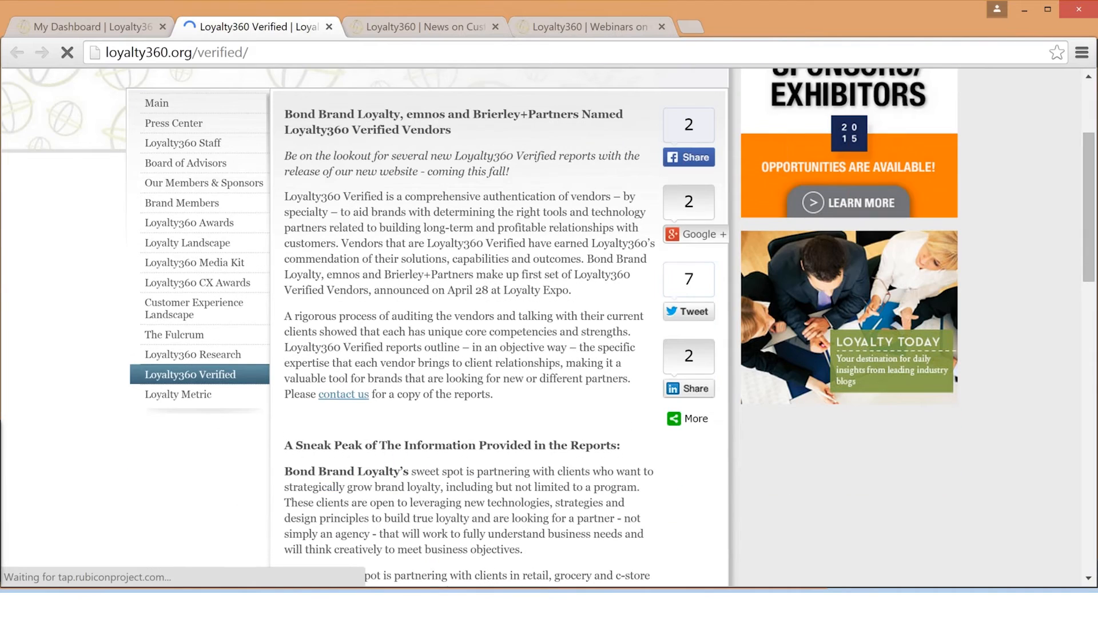
scroll(down, 3)
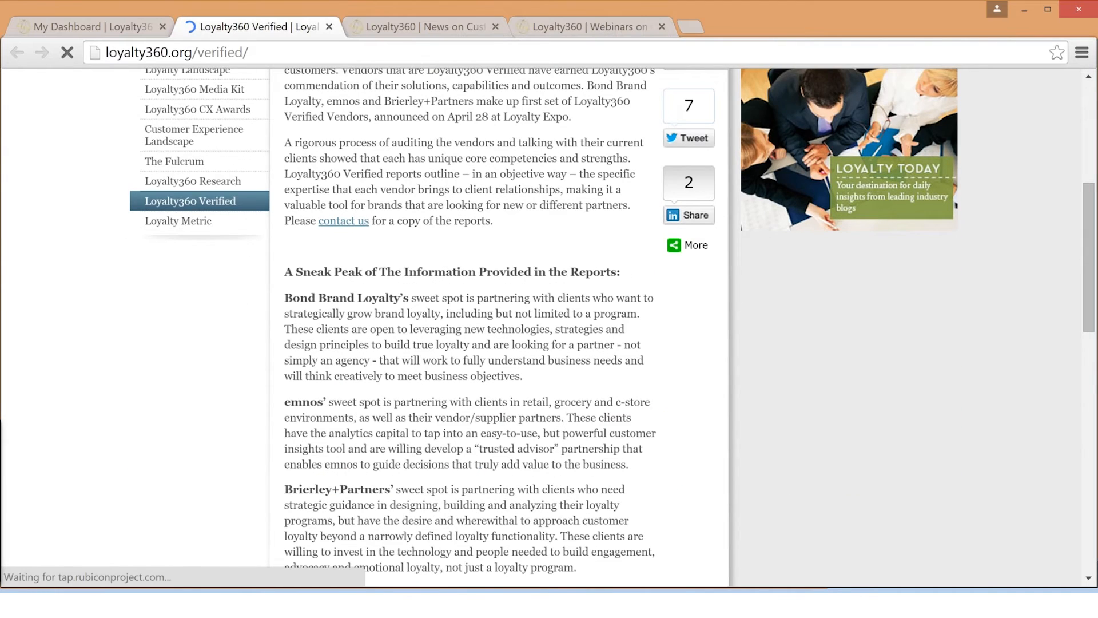
scroll(down, 3)
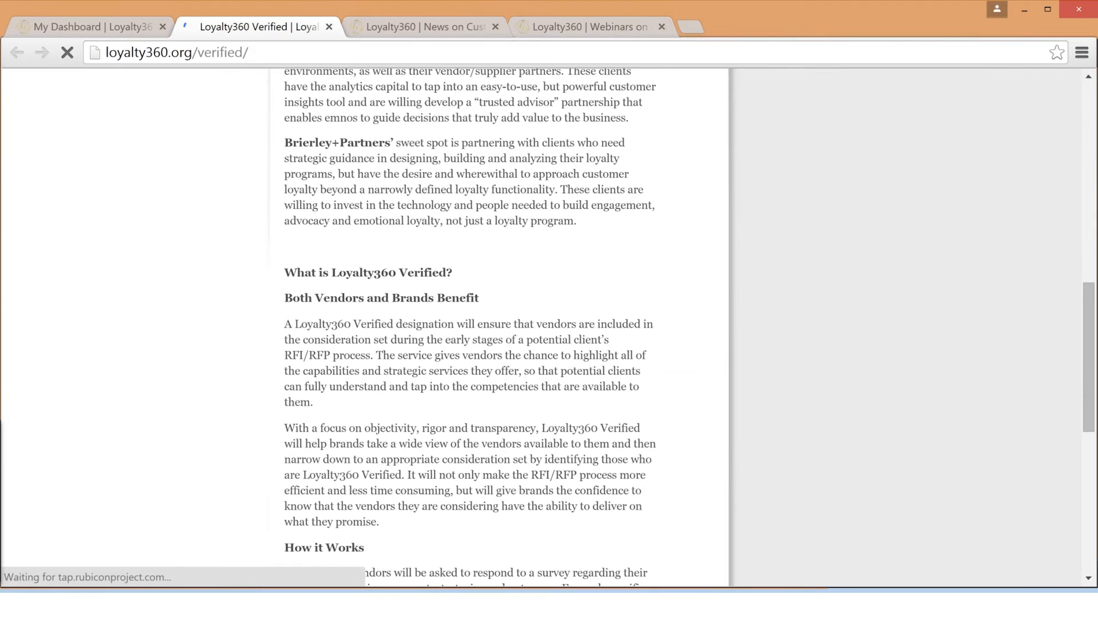
scroll(down, 3)
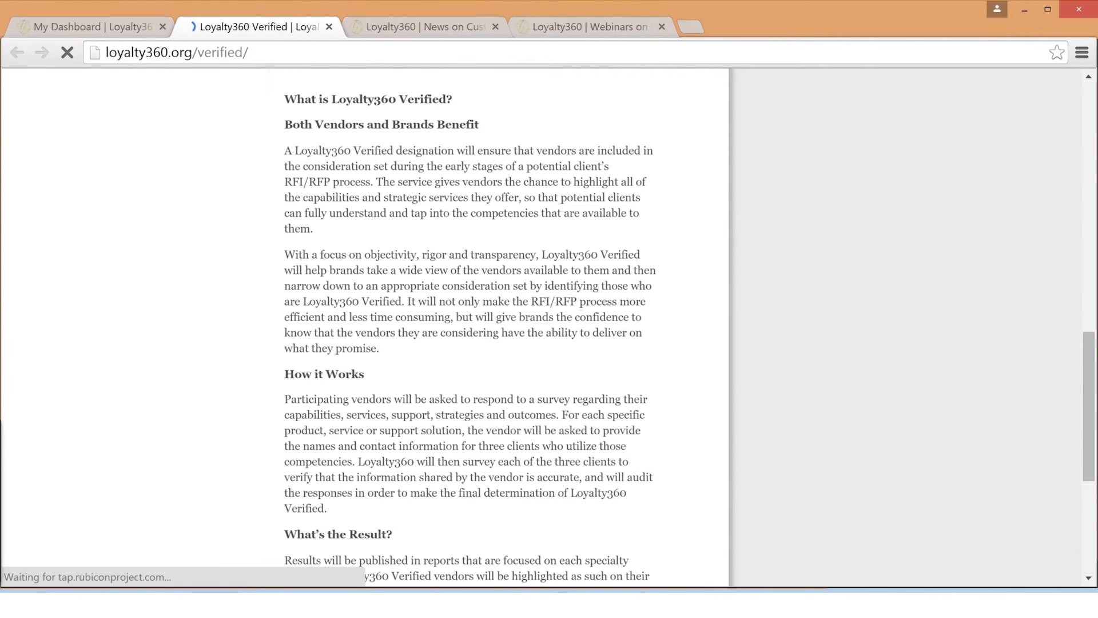
scroll(down, 3)
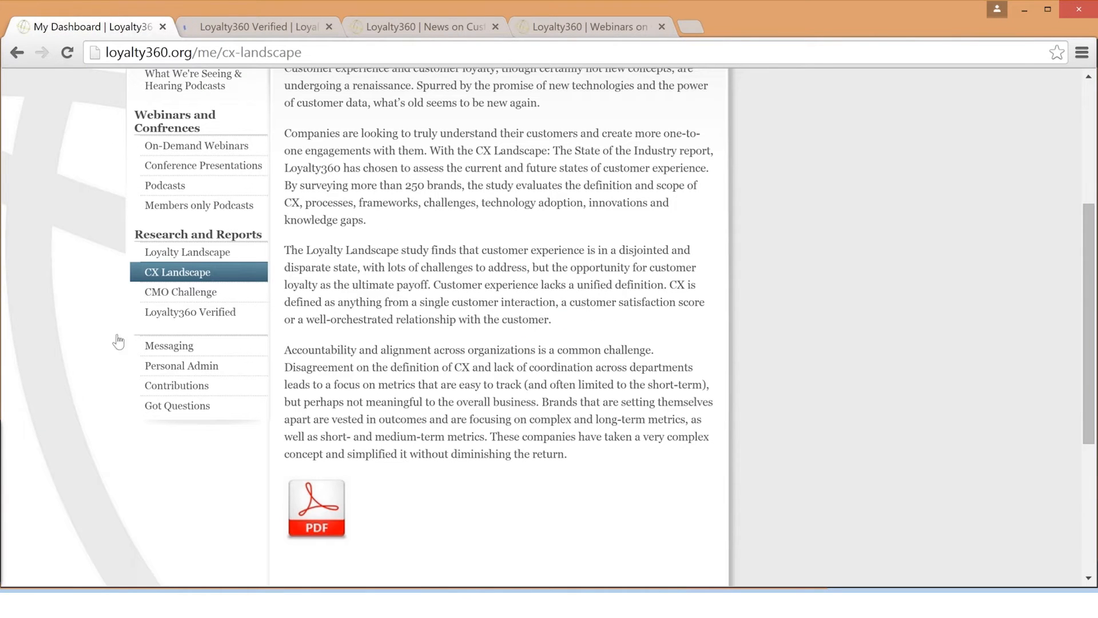
Step: Expand Personal Admin to list Personal Info, Account Info, Permissions and Settings
click(181, 364)
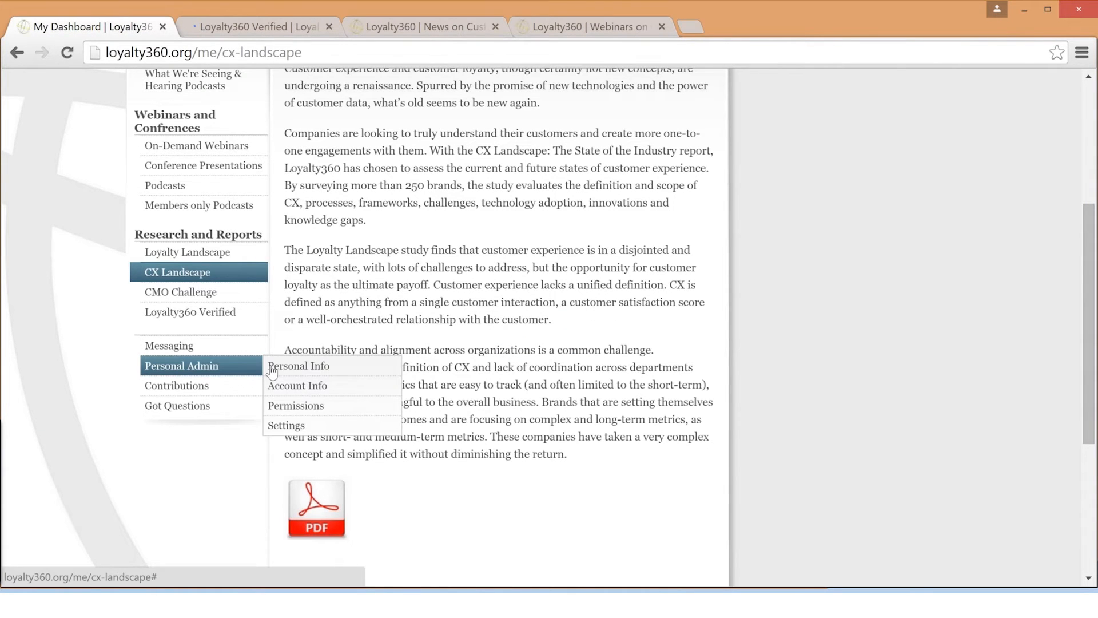
mouse_move(298, 366)
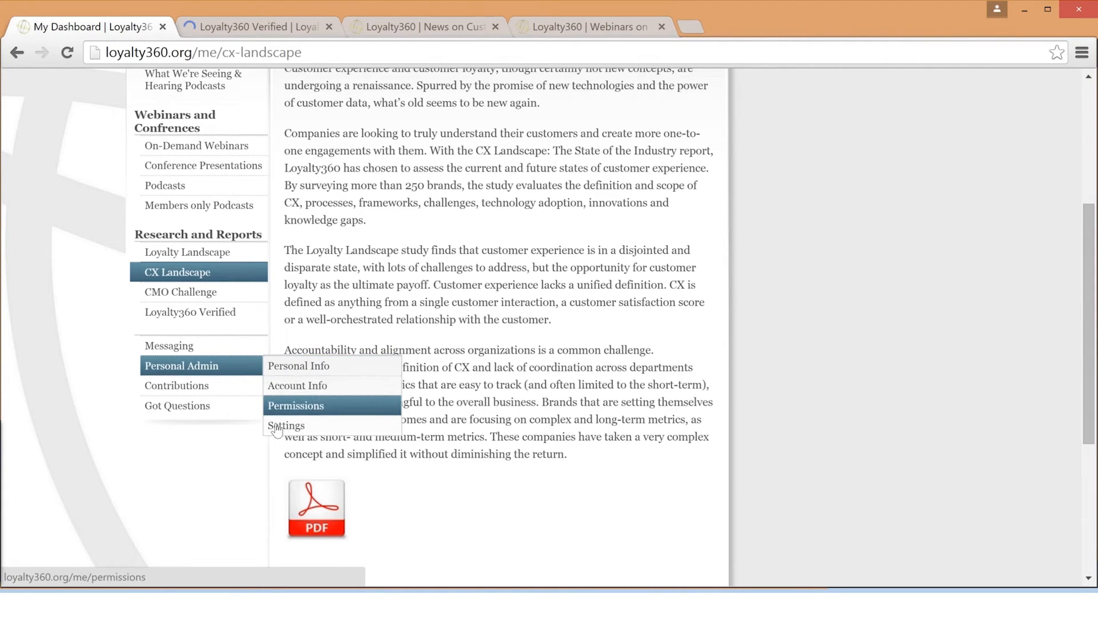
mouse_move(286, 425)
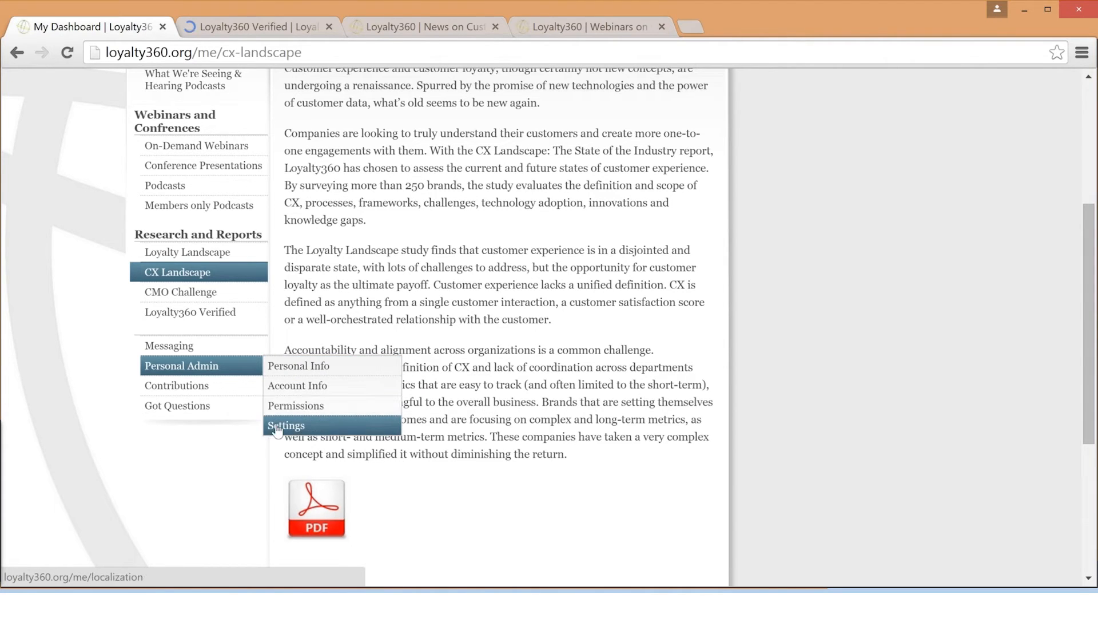
mouse_move(295, 405)
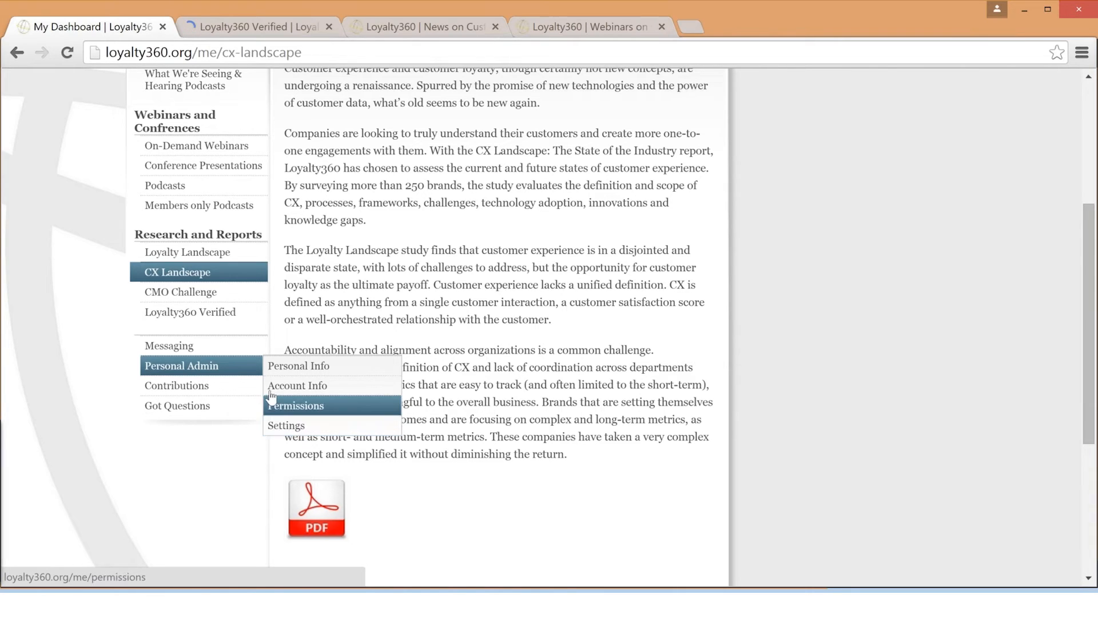
mouse_move(297, 385)
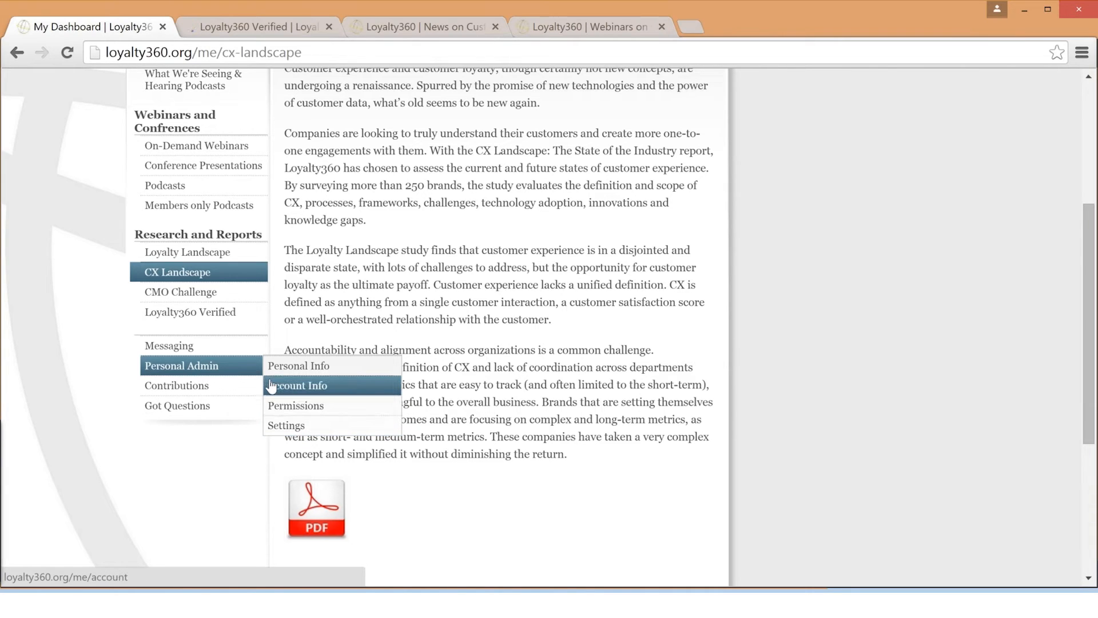
mouse_move(299, 366)
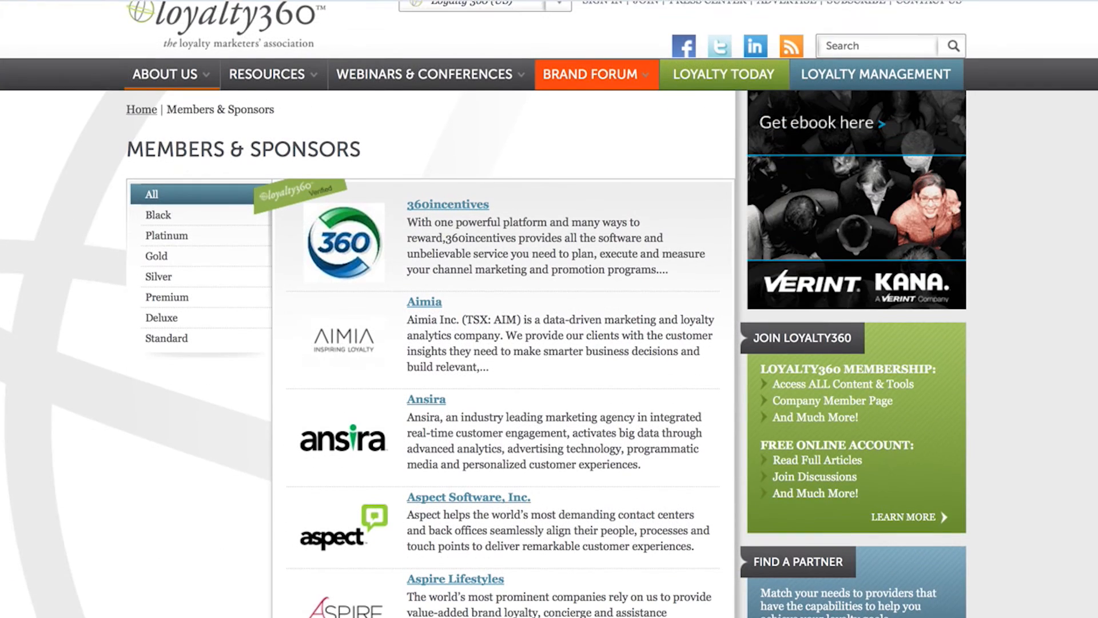
Step: Scroll the Members & Sponsors directory from 360incentives down to DataMentors
scroll(down, 3)
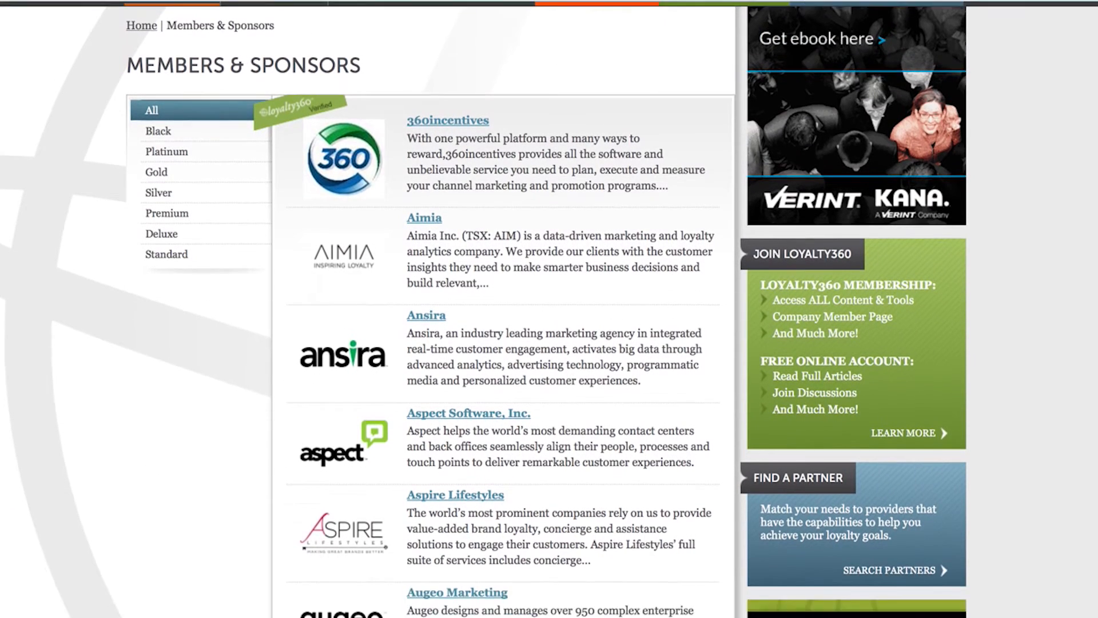
scroll(down, 3)
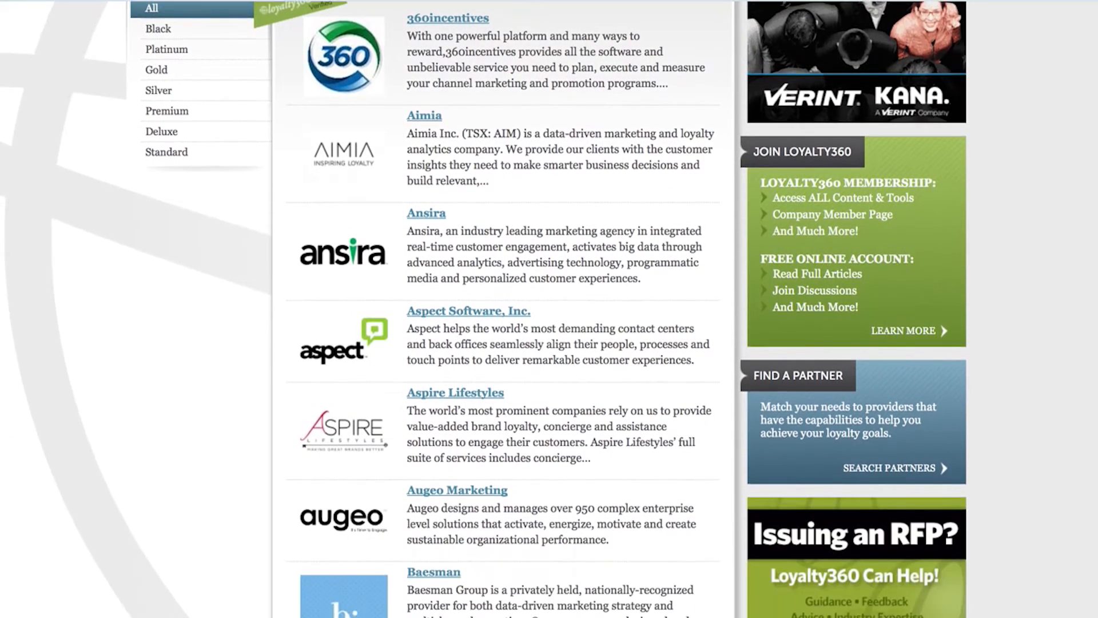
scroll(down, 3)
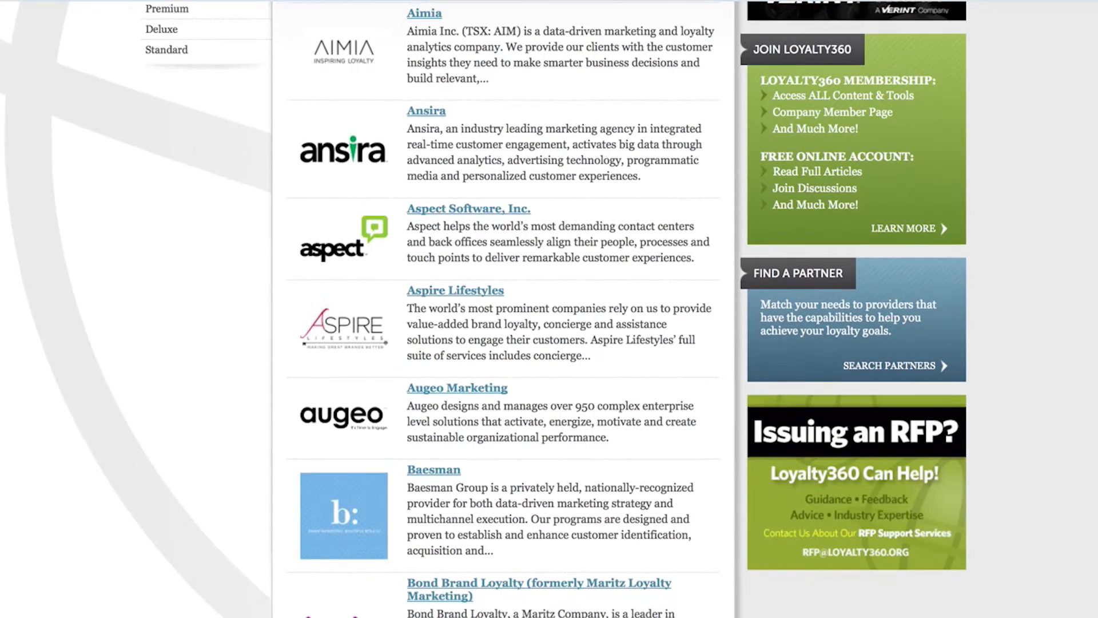
scroll(down, 3)
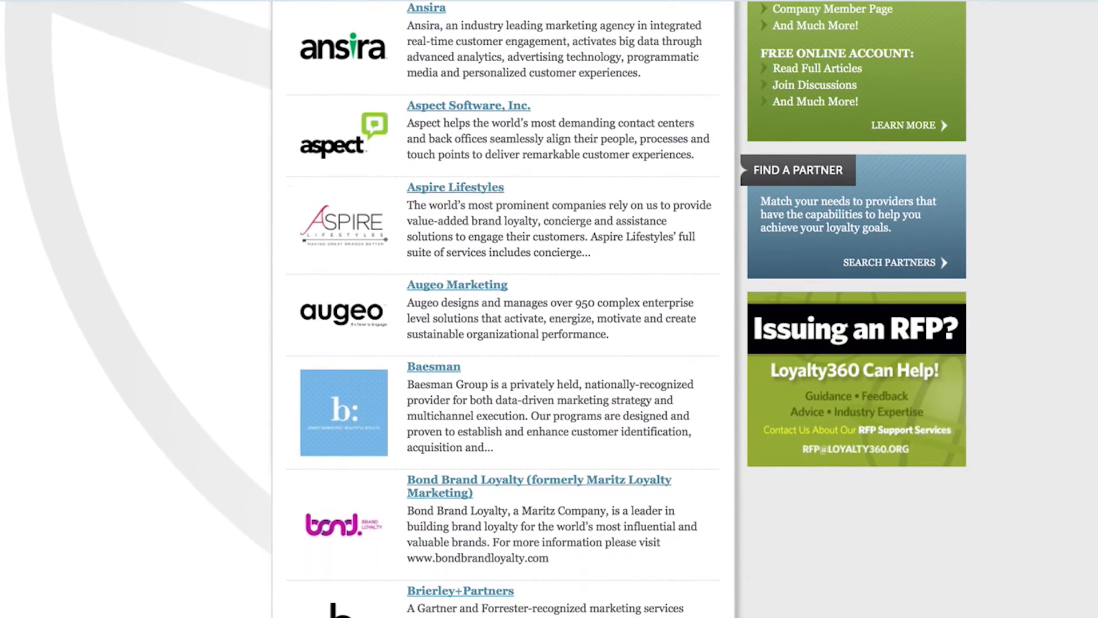
scroll(down, 3)
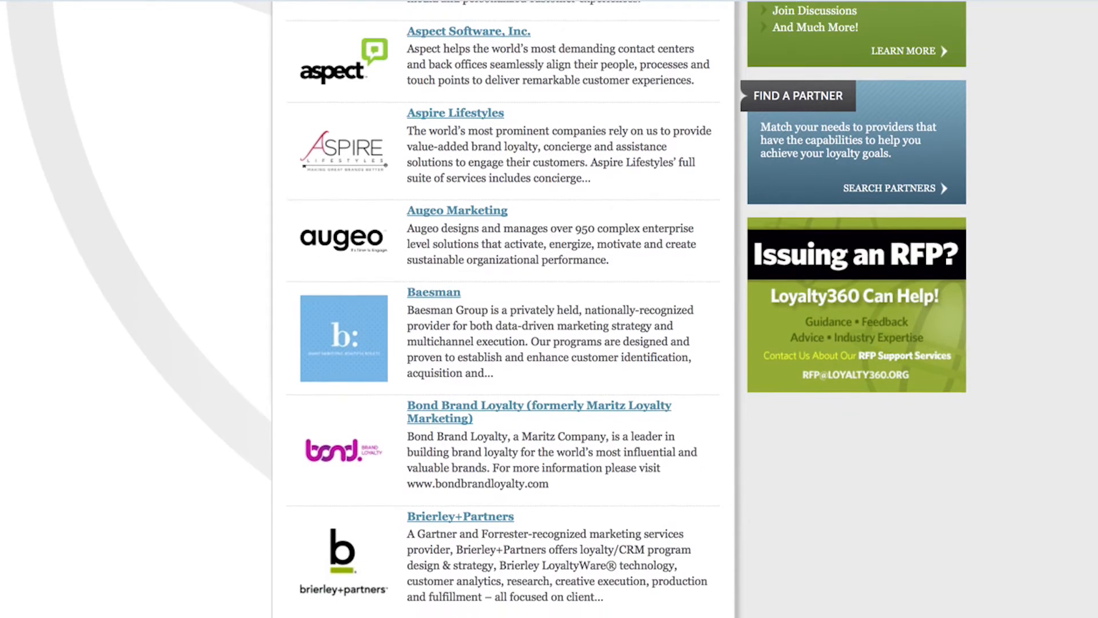
scroll(down, 3)
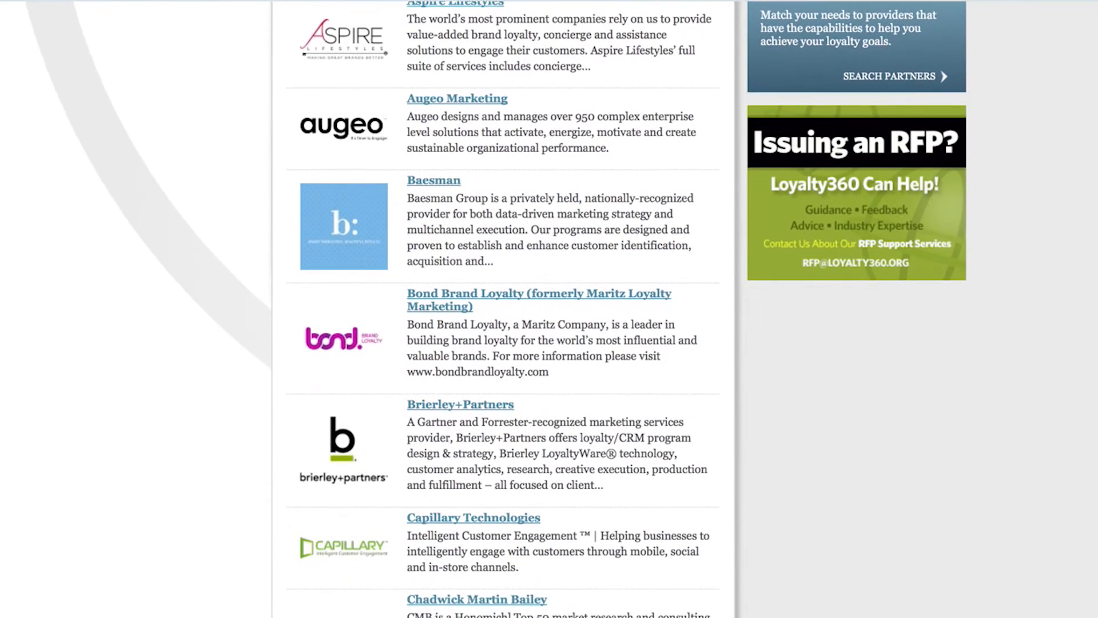
scroll(down, 3)
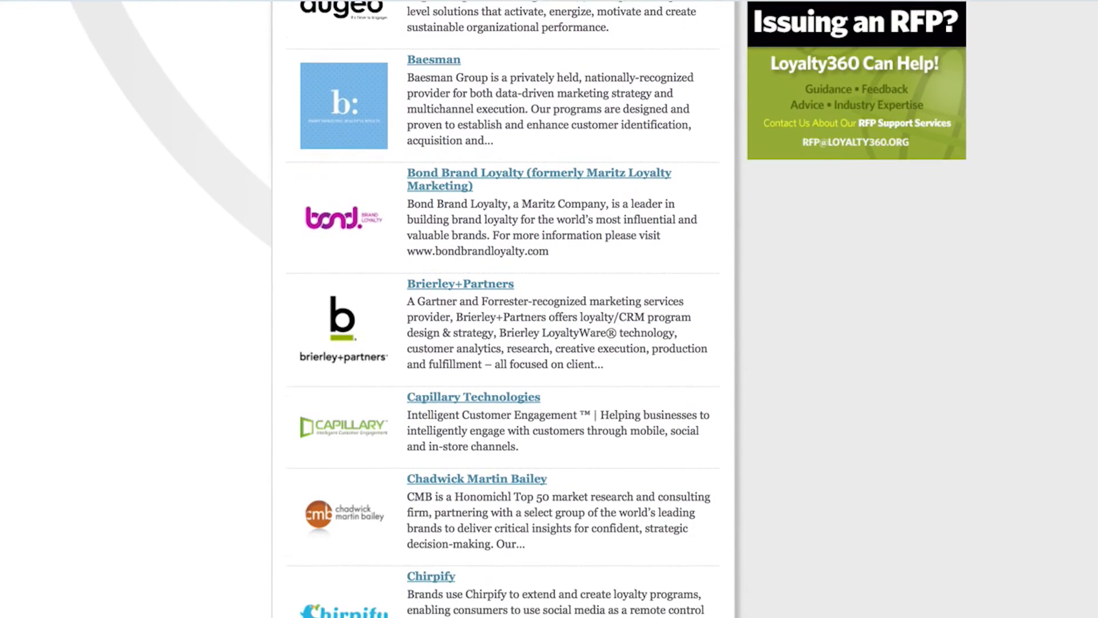
scroll(down, 3)
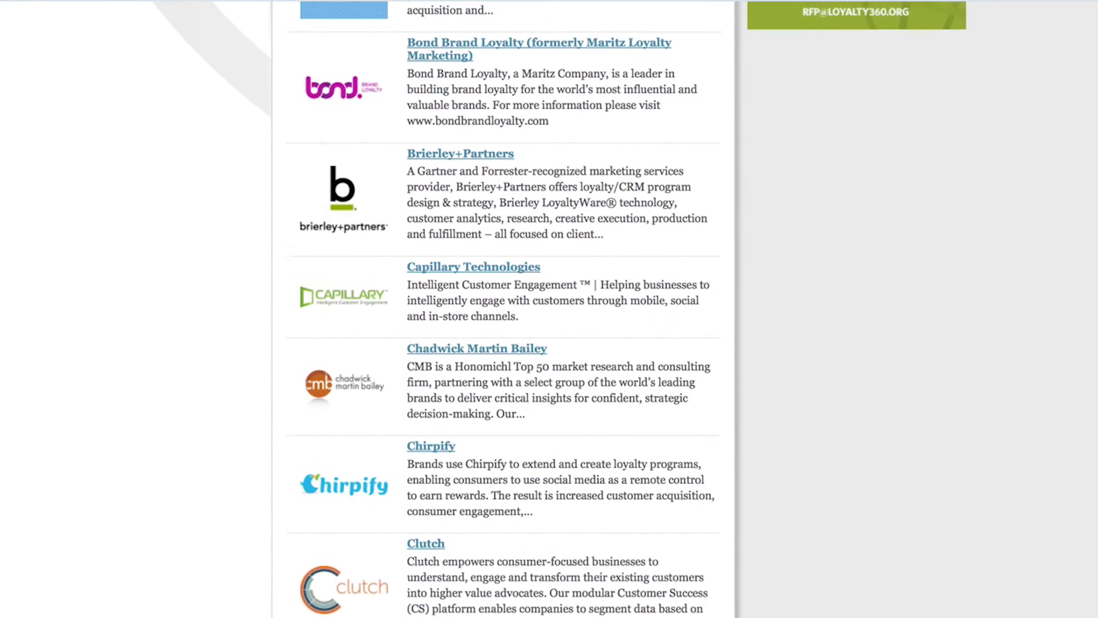
scroll(down, 3)
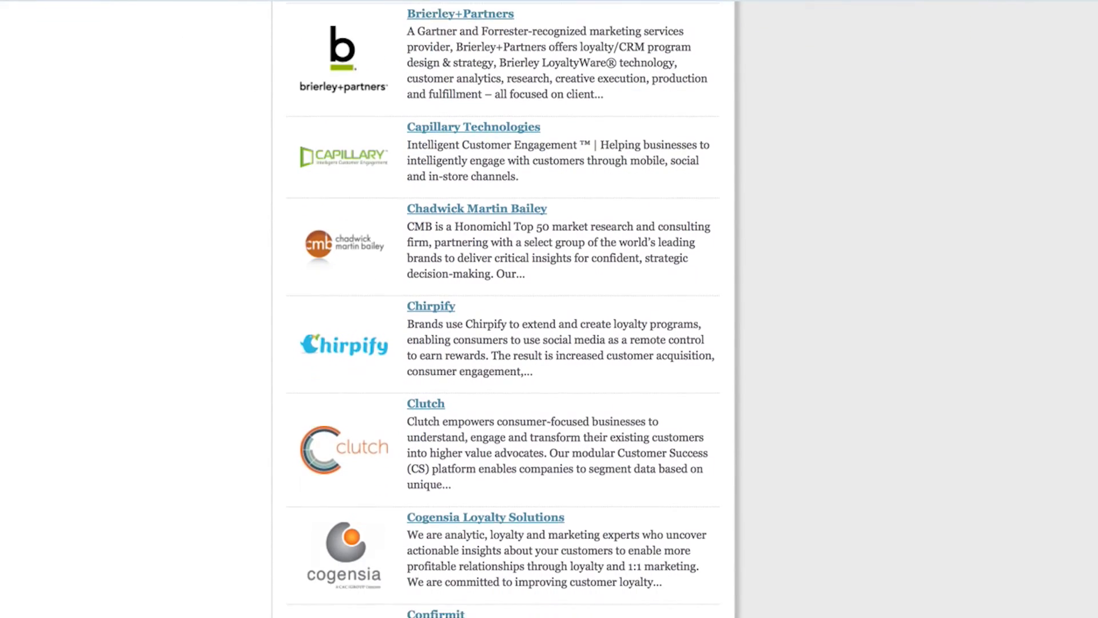
scroll(down, 3)
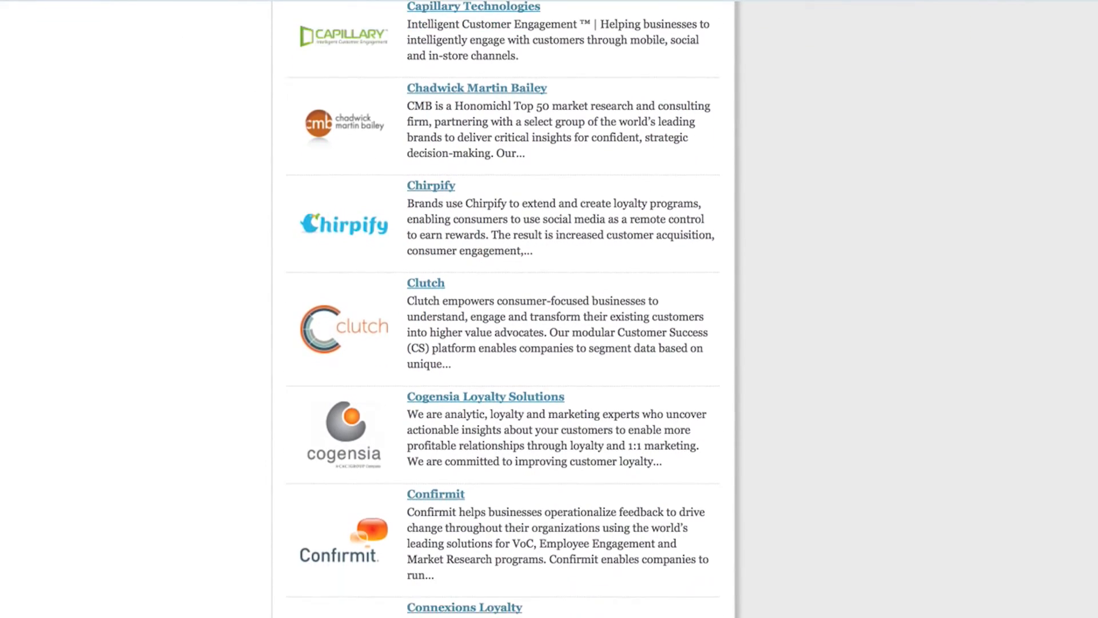
scroll(down, 3)
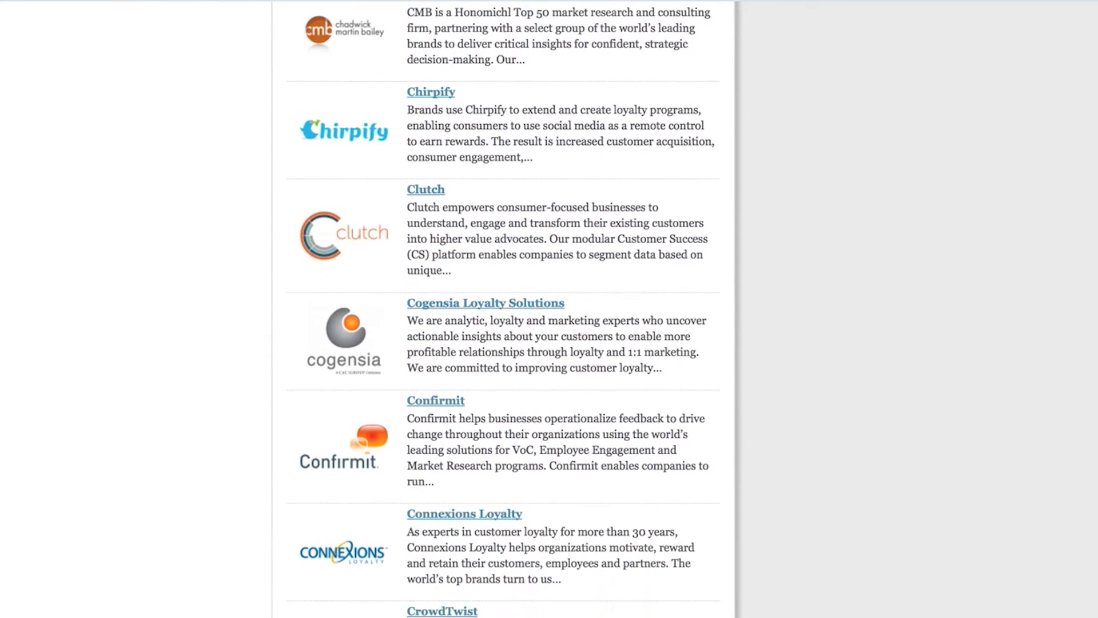
scroll(down, 3)
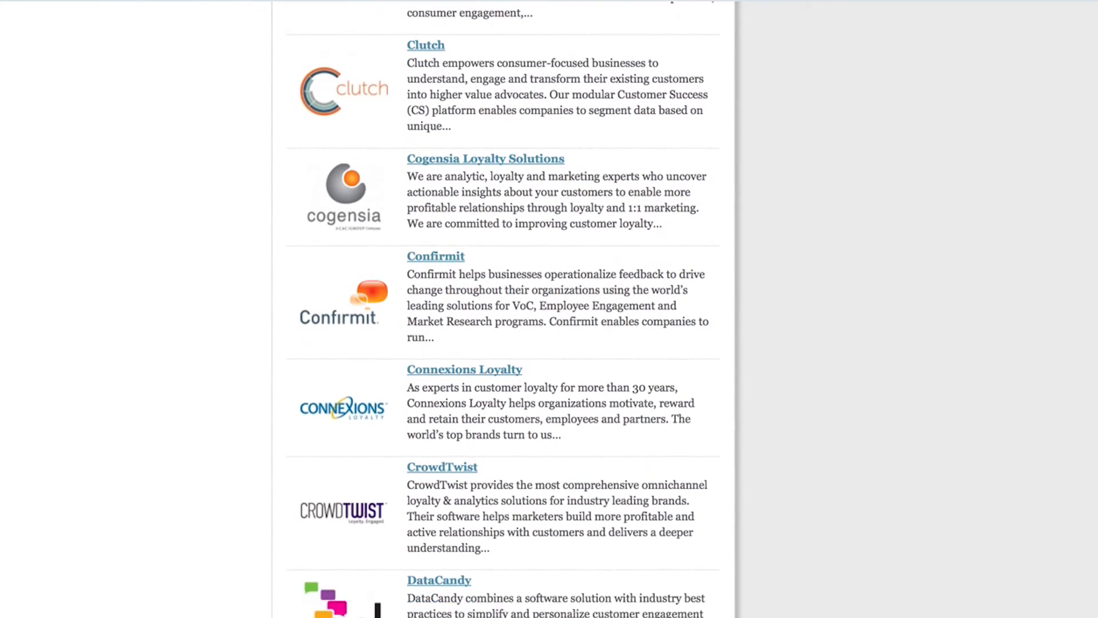
scroll(down, 3)
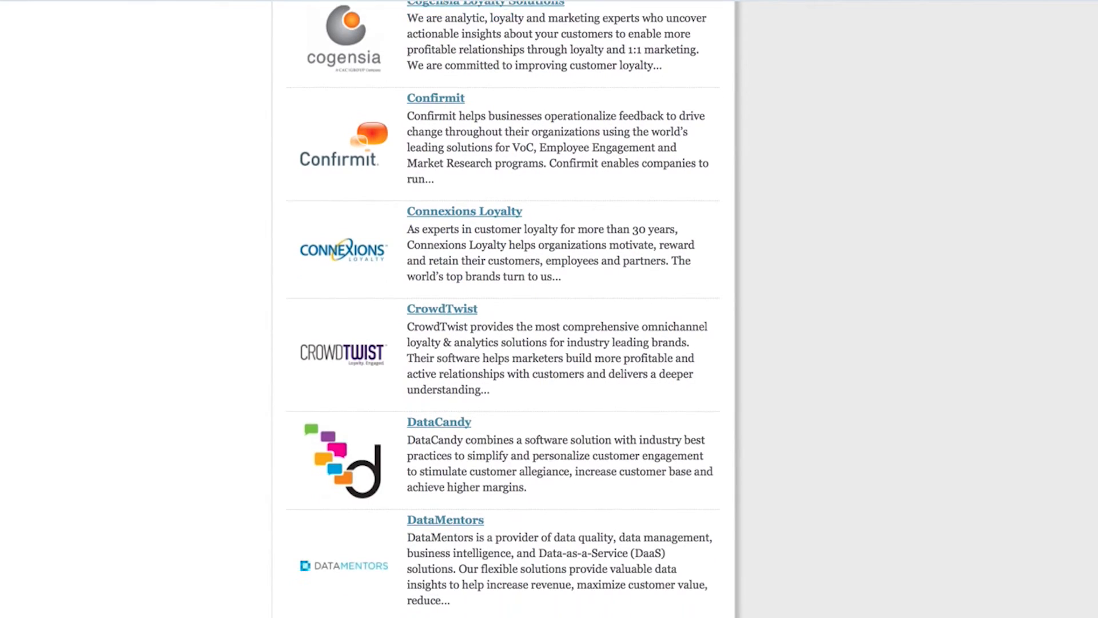
scroll(down, 3)
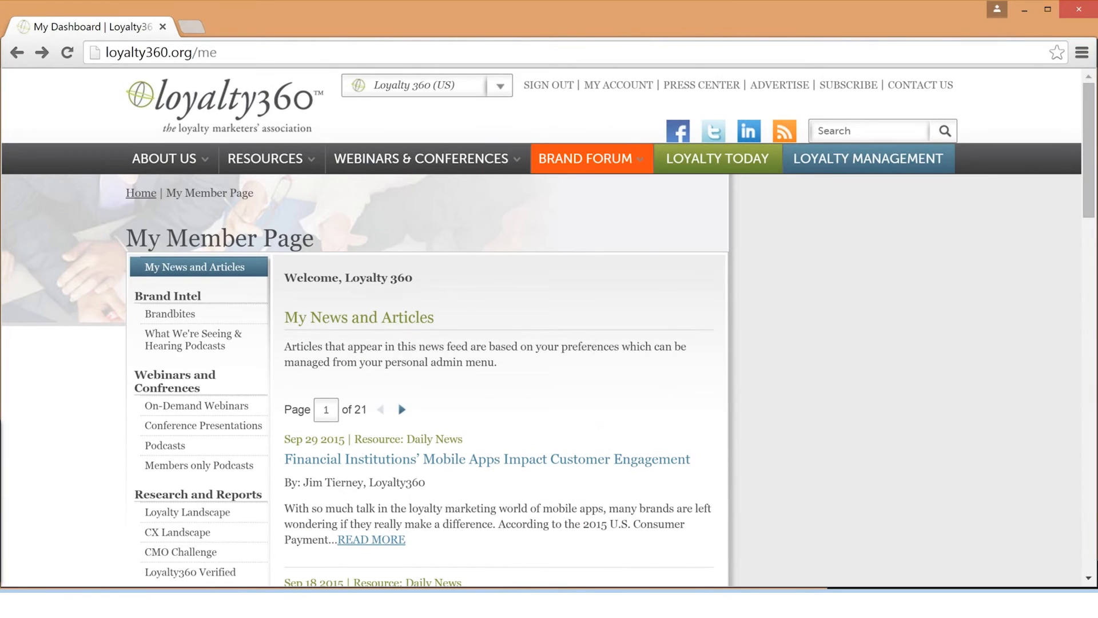
Step: Scroll the sidebar down to Company Admin and open Company Details
scroll(down, 3)
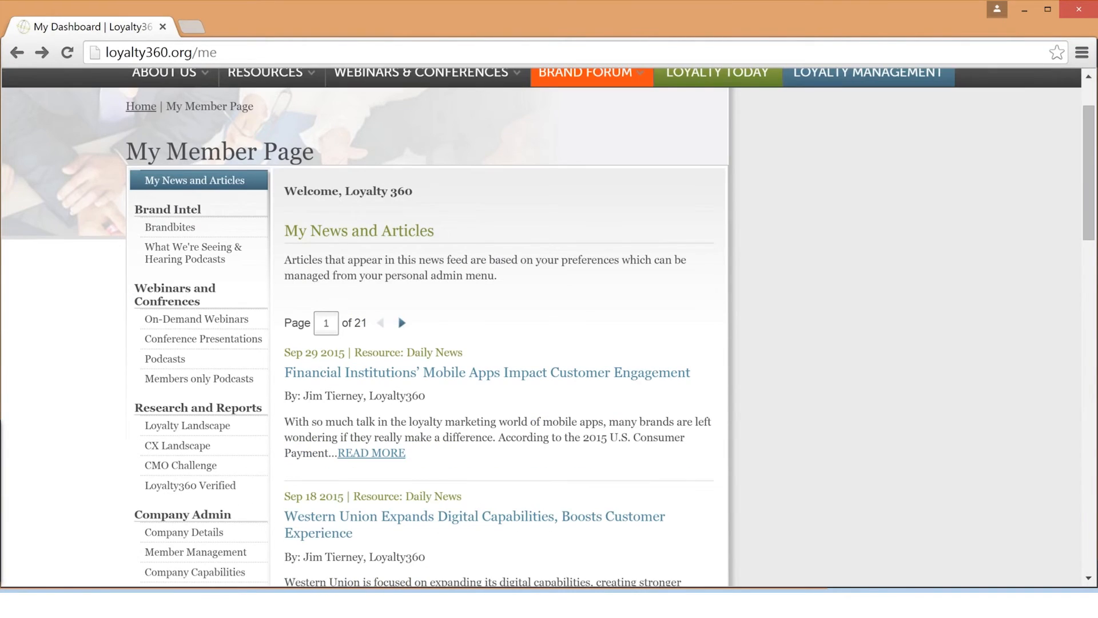
scroll(down, 3)
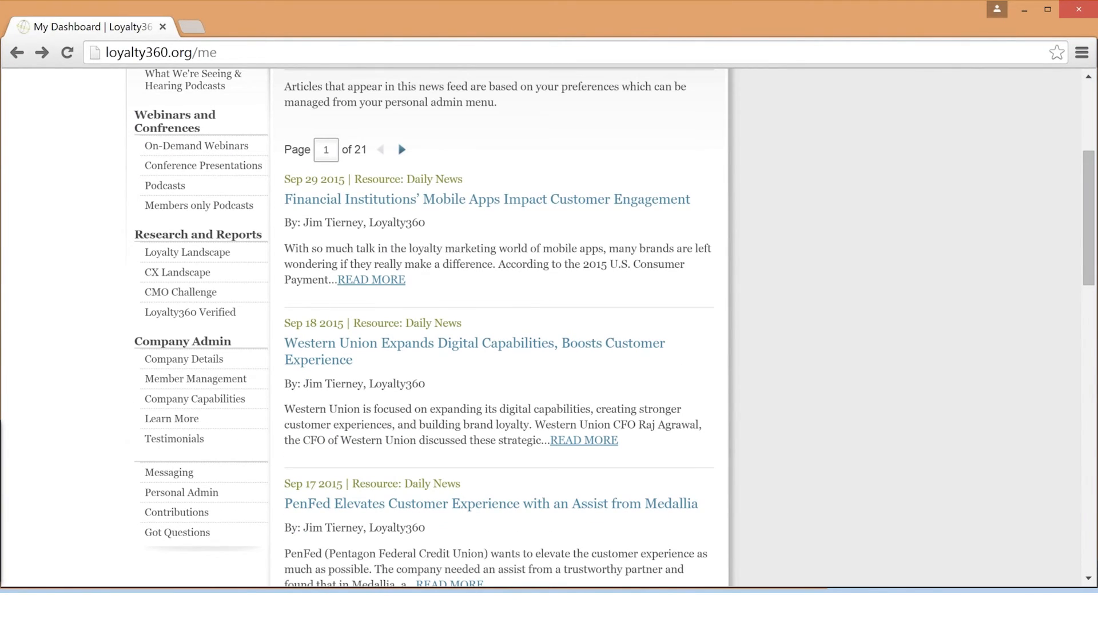
mouse_move(184, 358)
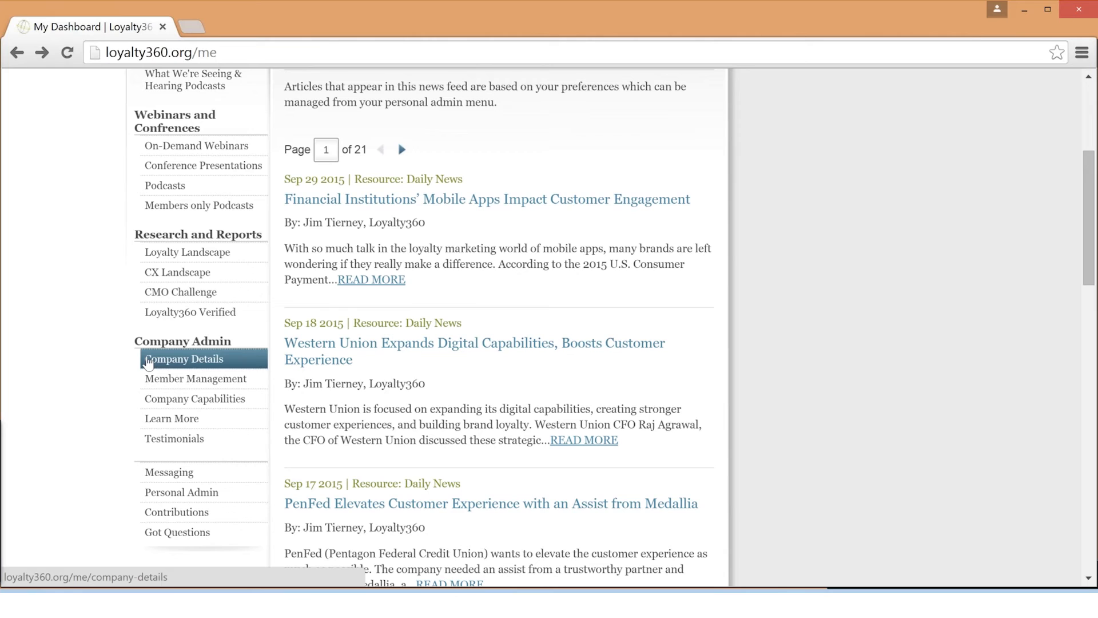
click(184, 358)
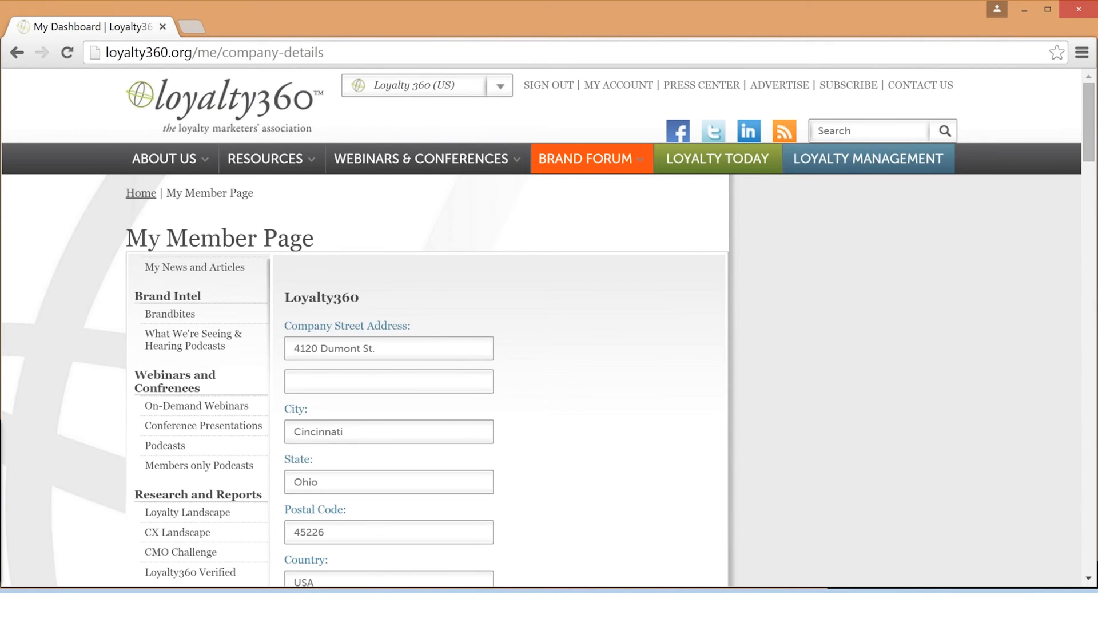
Step: Scroll through the company address, contact and social fields, then open Member Management
scroll(down, 3)
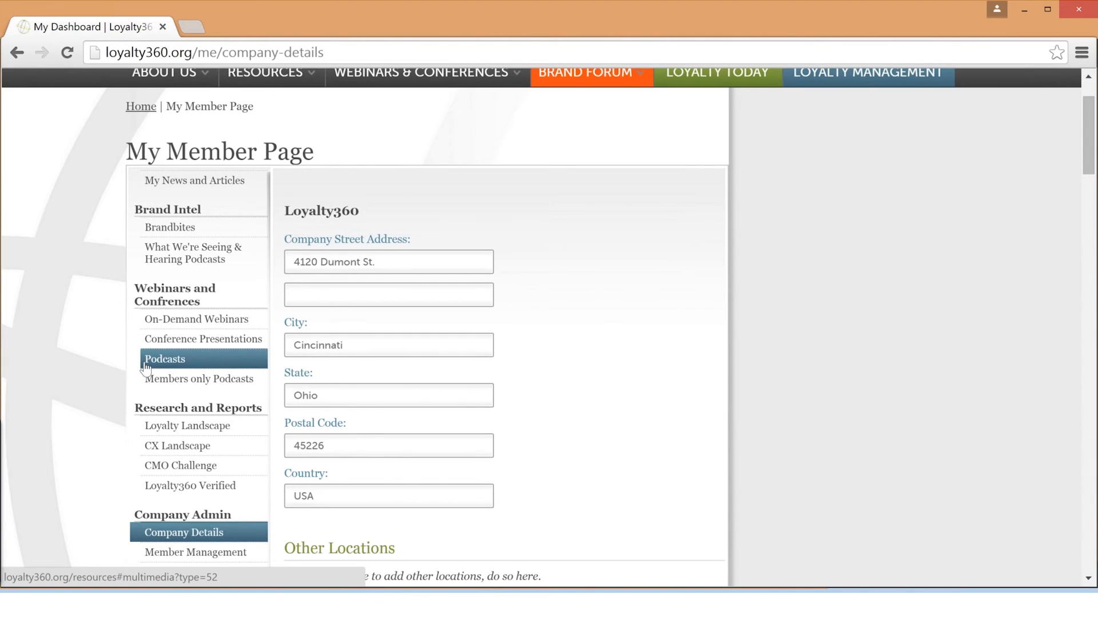
scroll(down, 3)
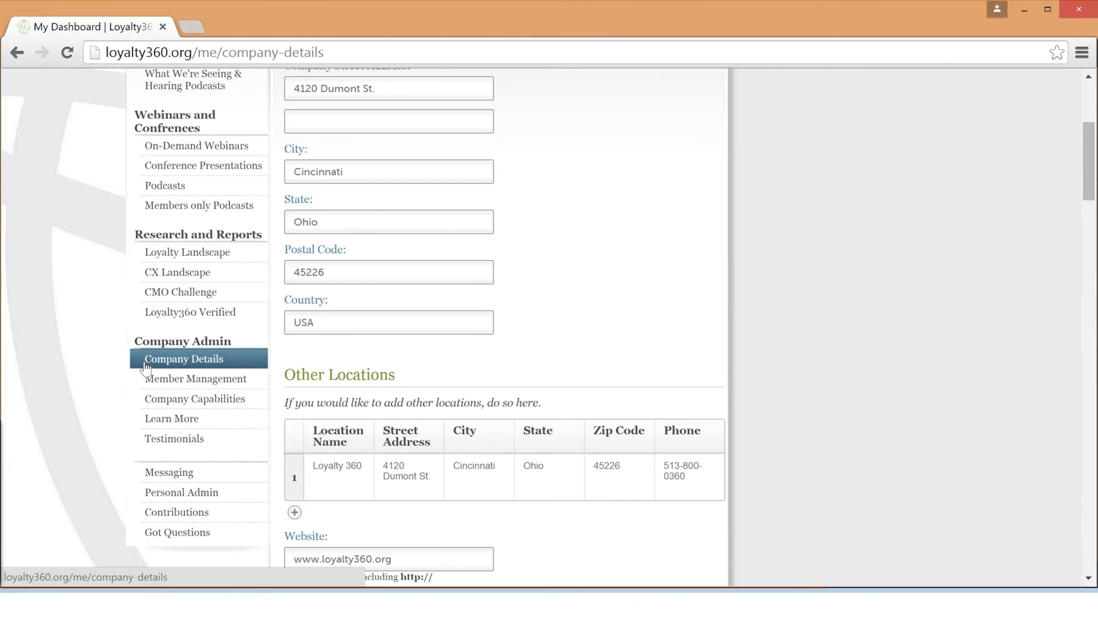
scroll(down, 3)
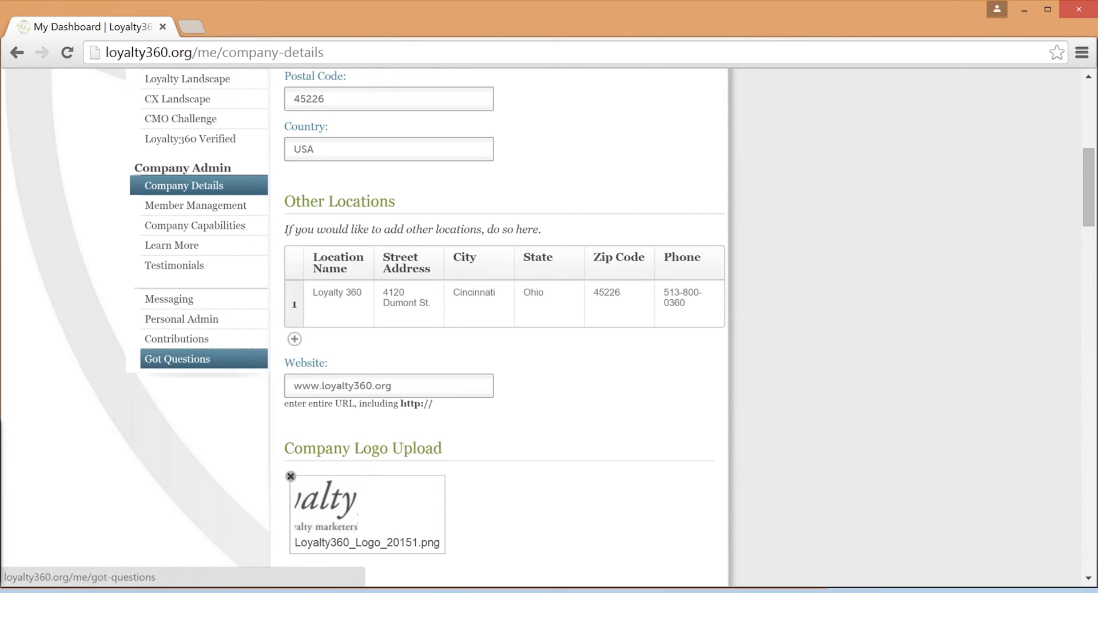
scroll(down, 3)
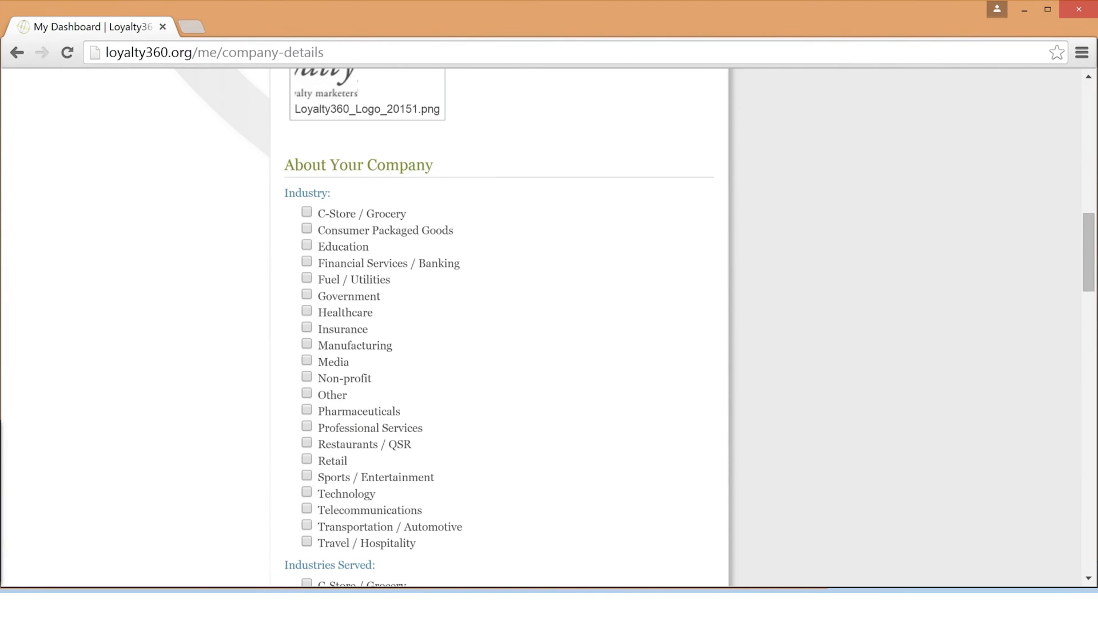
scroll(down, 3)
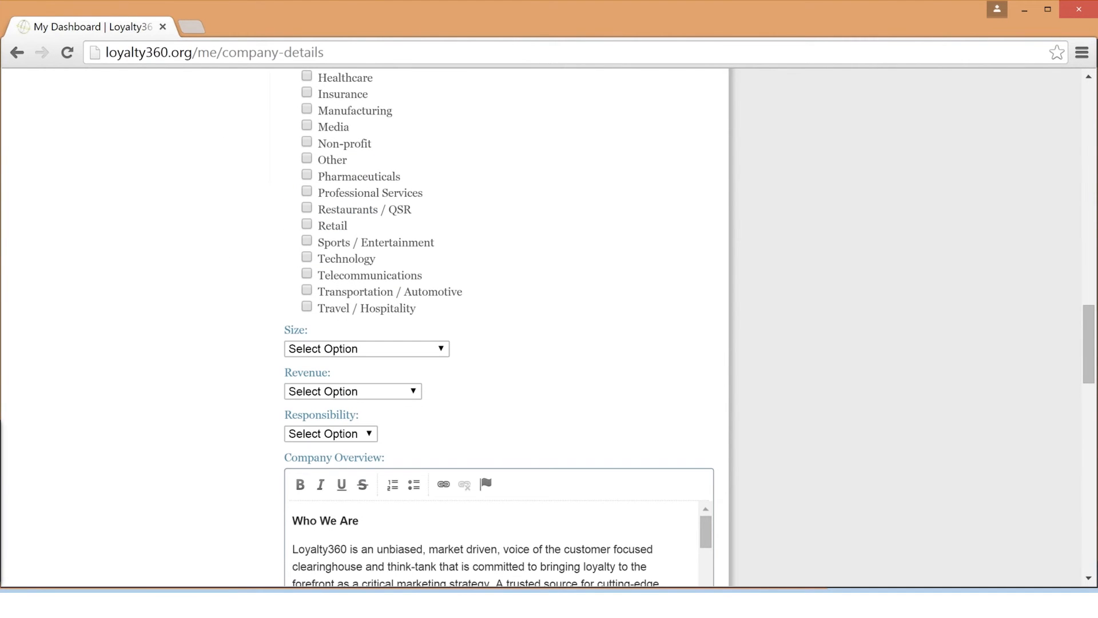
scroll(down, 3)
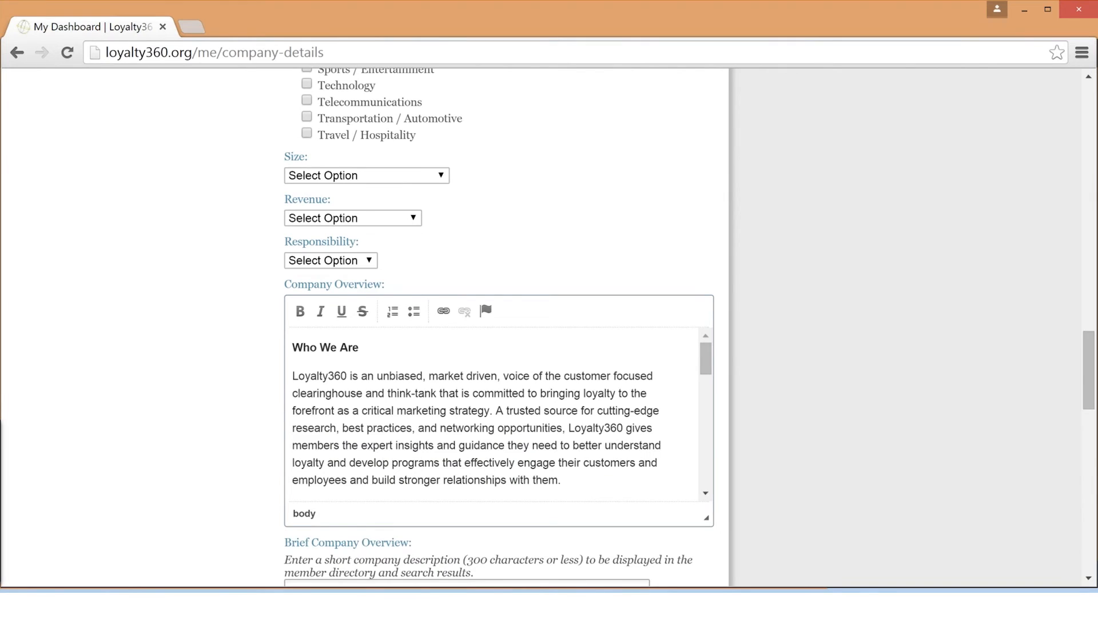
scroll(down, 3)
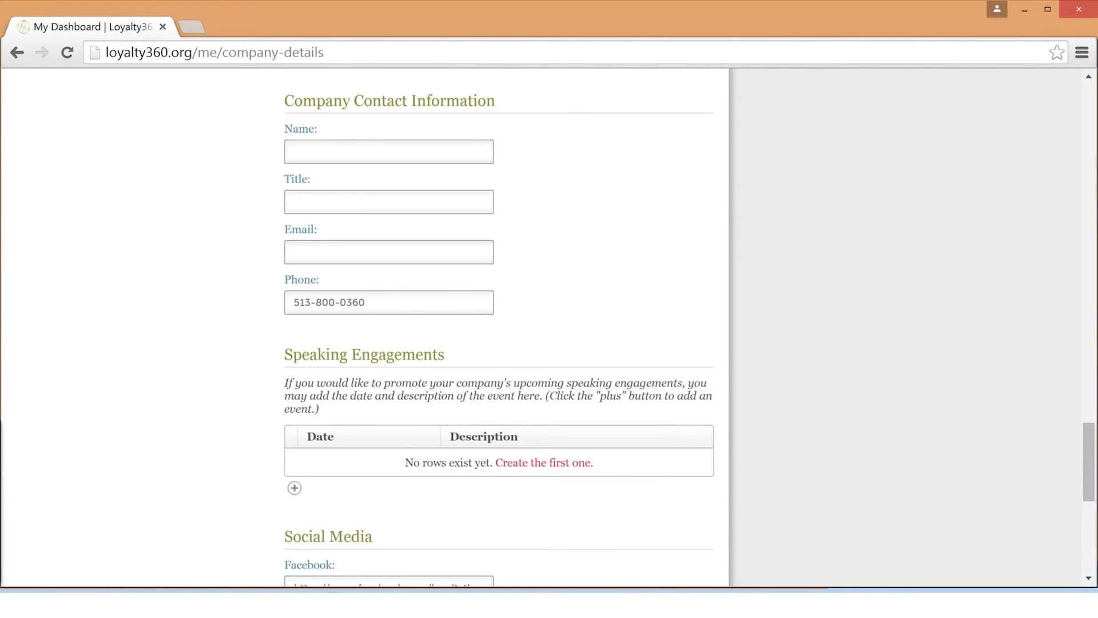
scroll(down, 3)
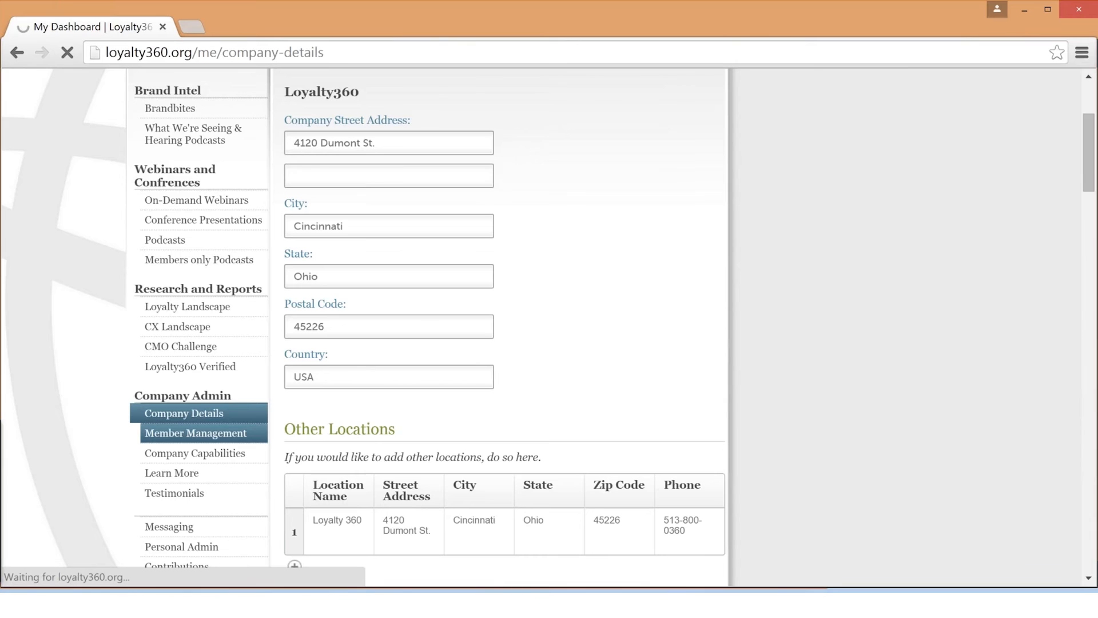
click(195, 433)
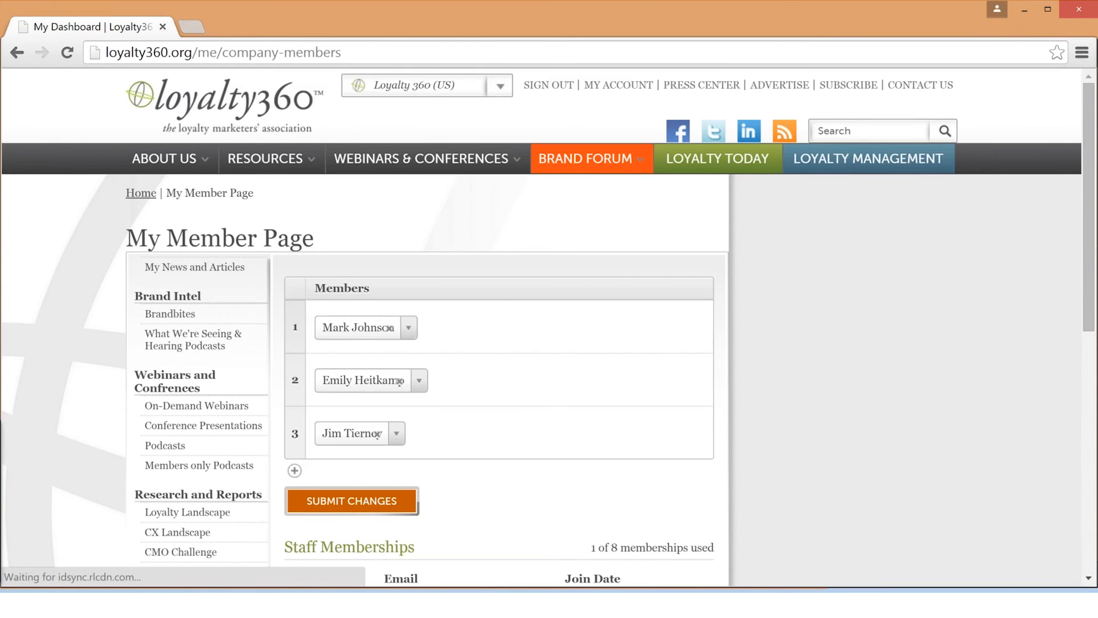
Step: Scroll the member and staff list, then open the Learn More posts section
scroll(down, 3)
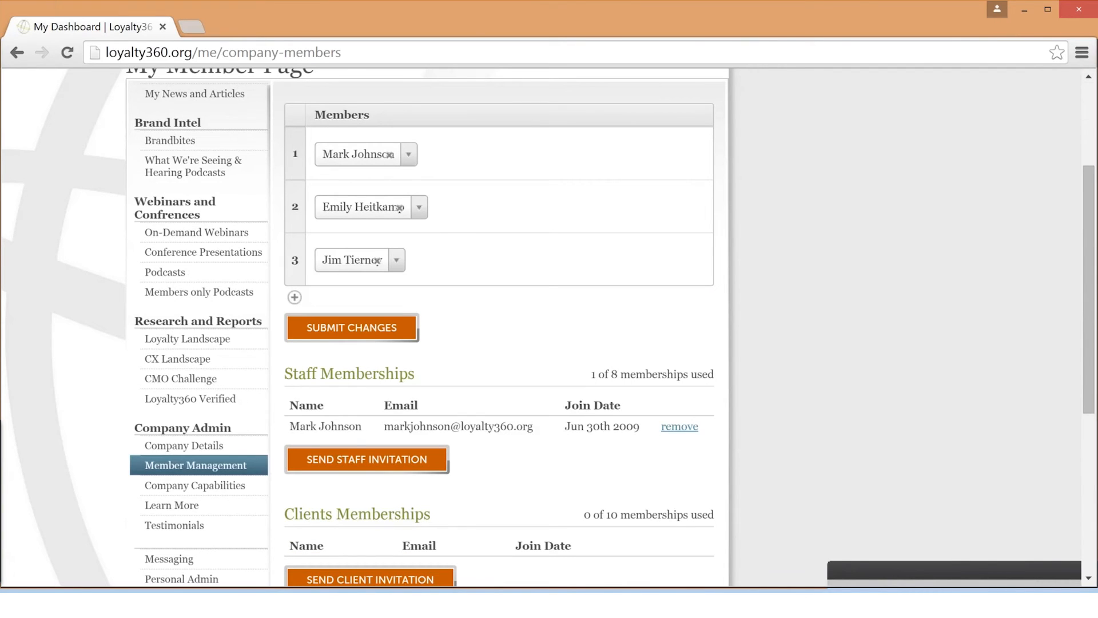
scroll(up, 3)
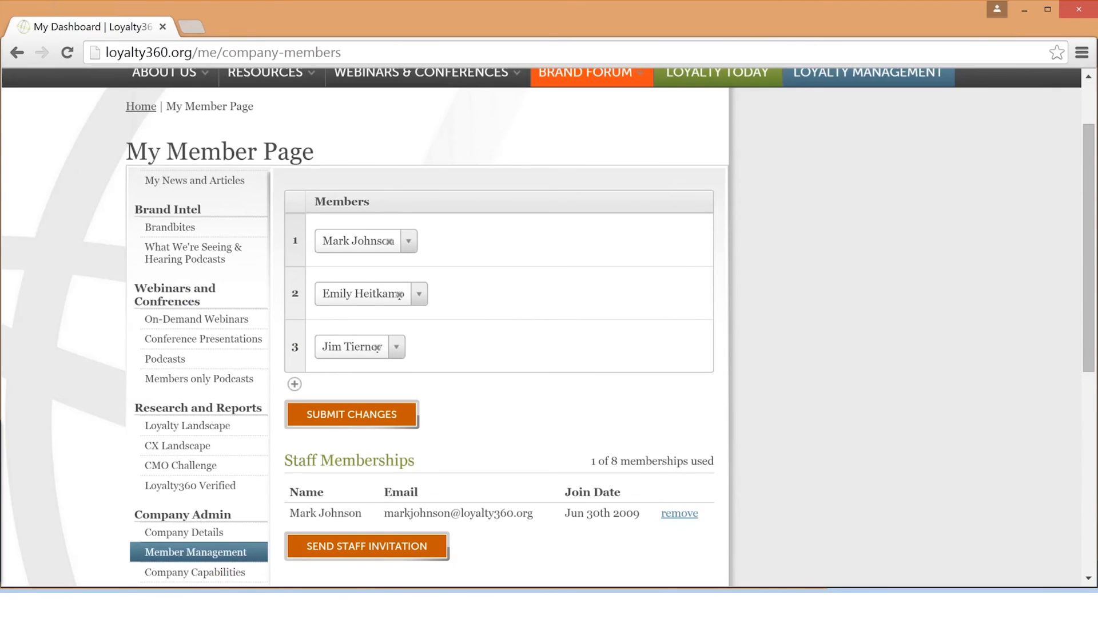
scroll(down, 3)
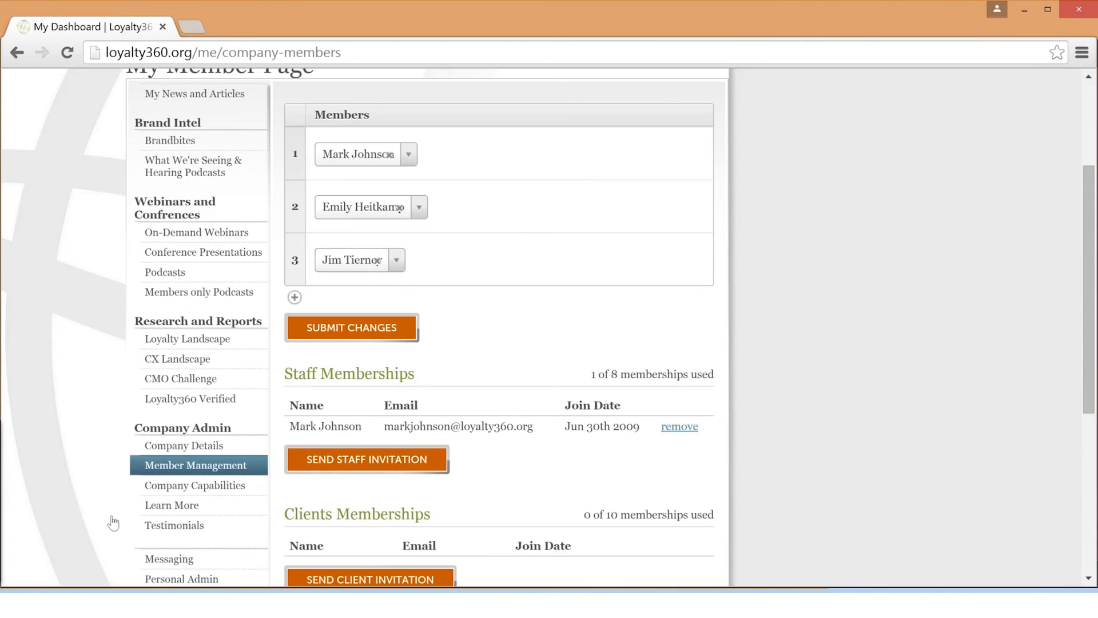
click(172, 505)
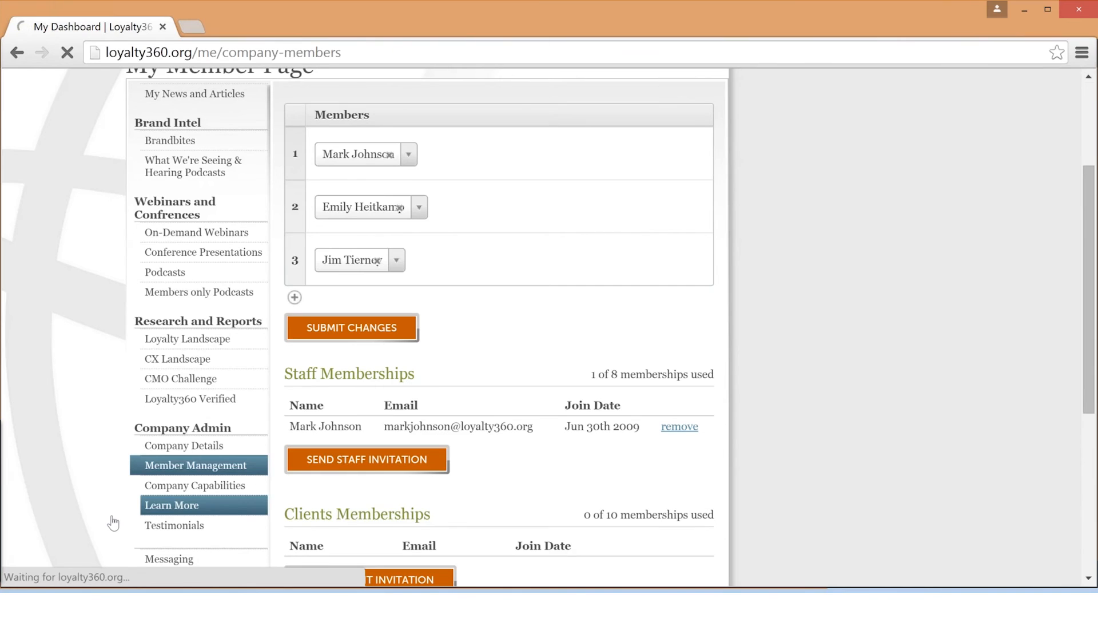
click(183, 445)
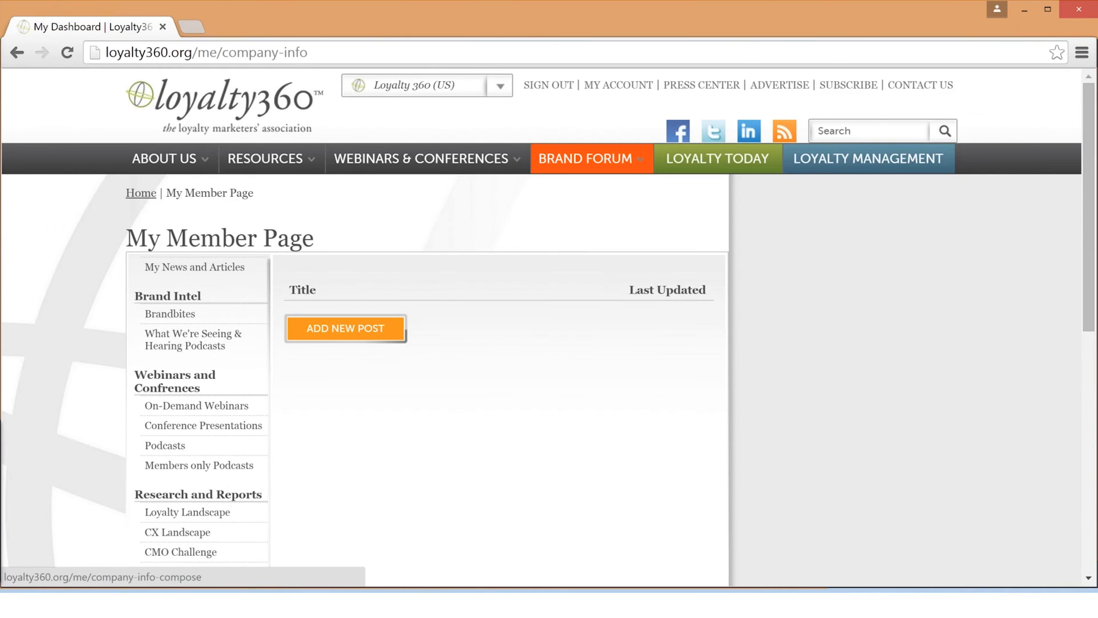
Step: Open a blank Learn More post form and scroll through its title, description and file upload fields
click(344, 328)
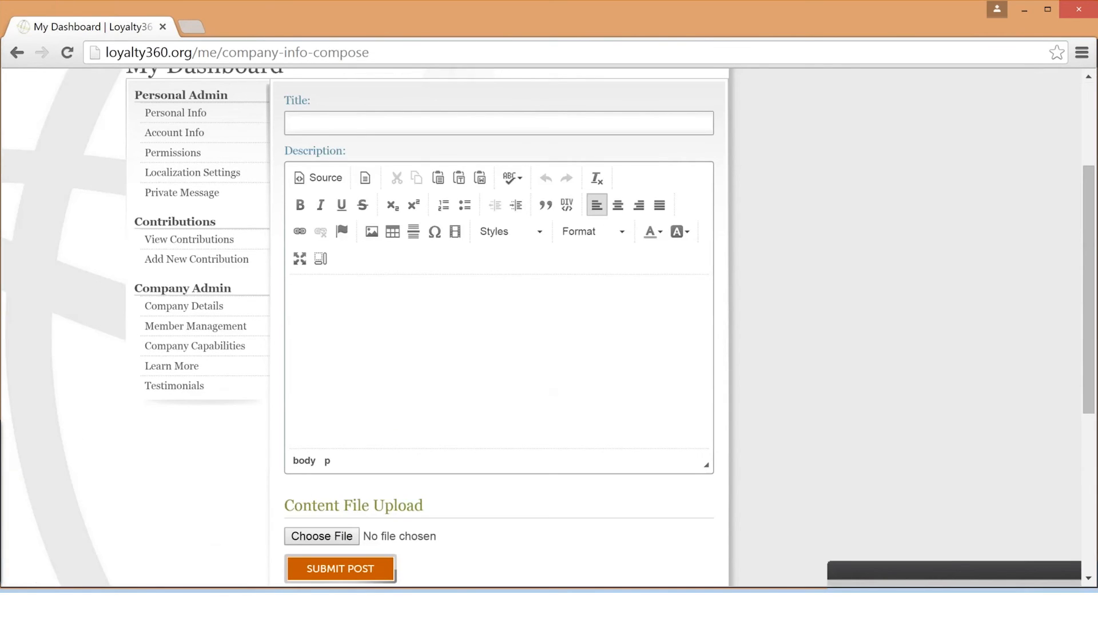
scroll(down, 3)
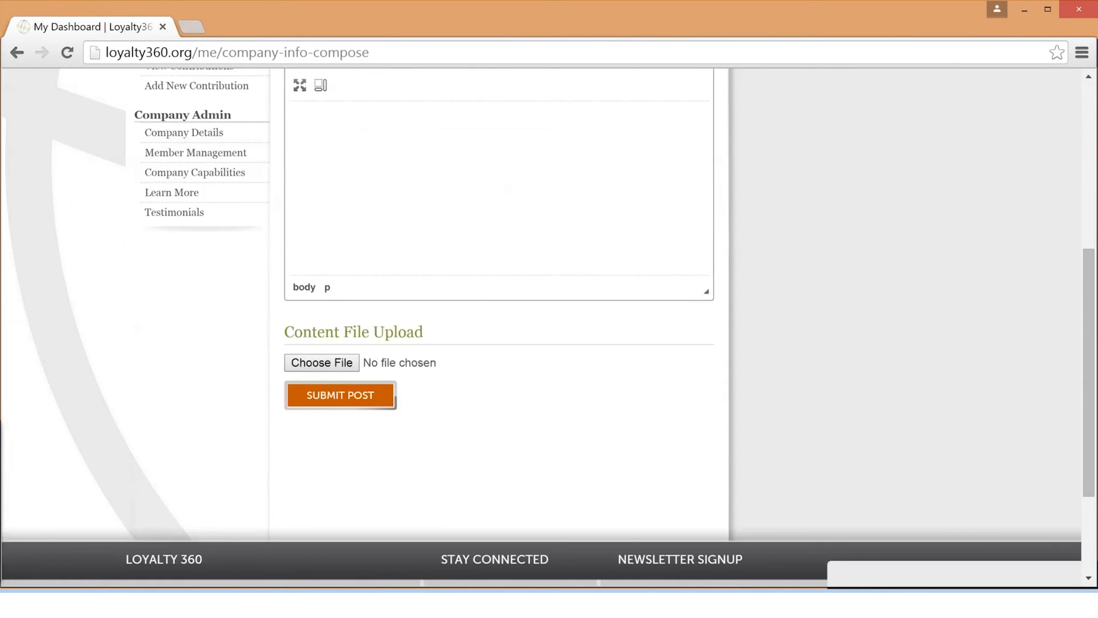
scroll(up, 3)
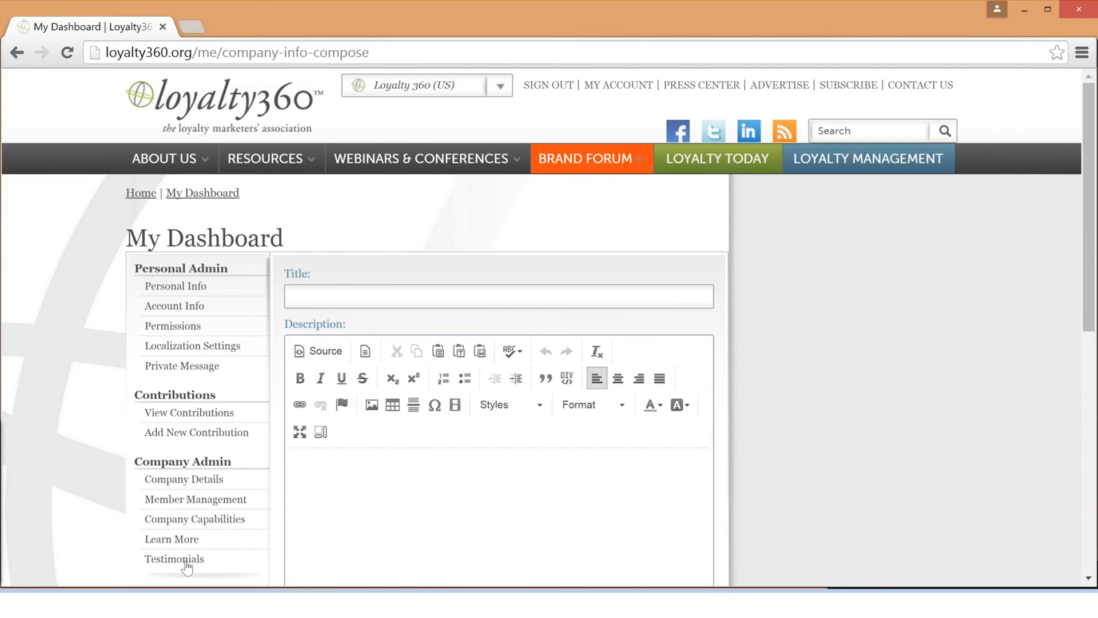
click(174, 559)
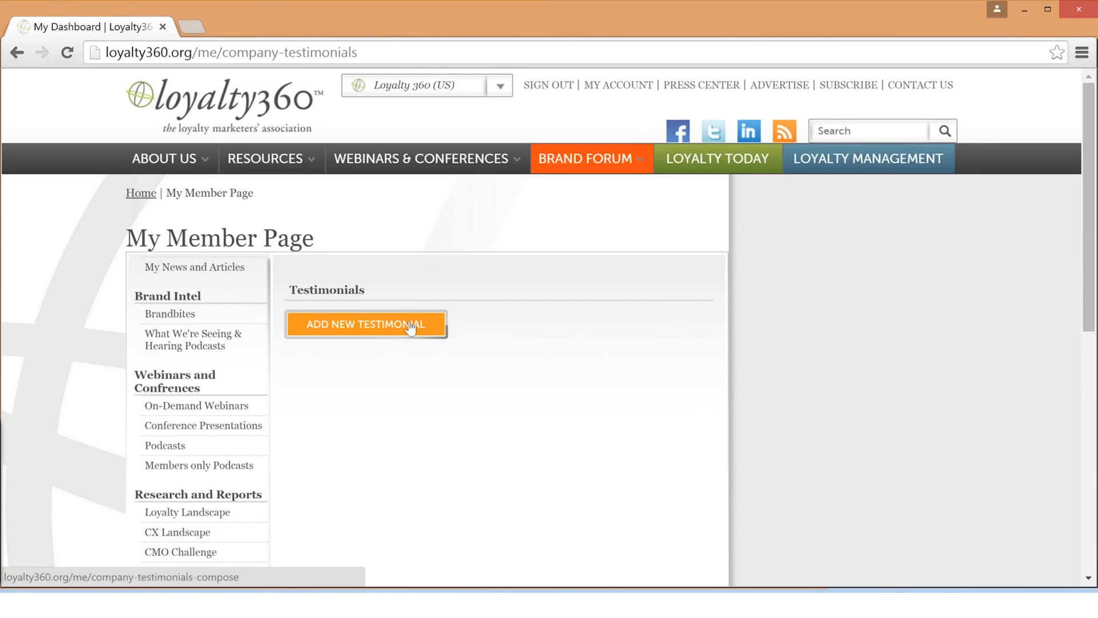
Step: View a blank new-testimonial form, then go back to the Loyalty360 homepage
click(365, 324)
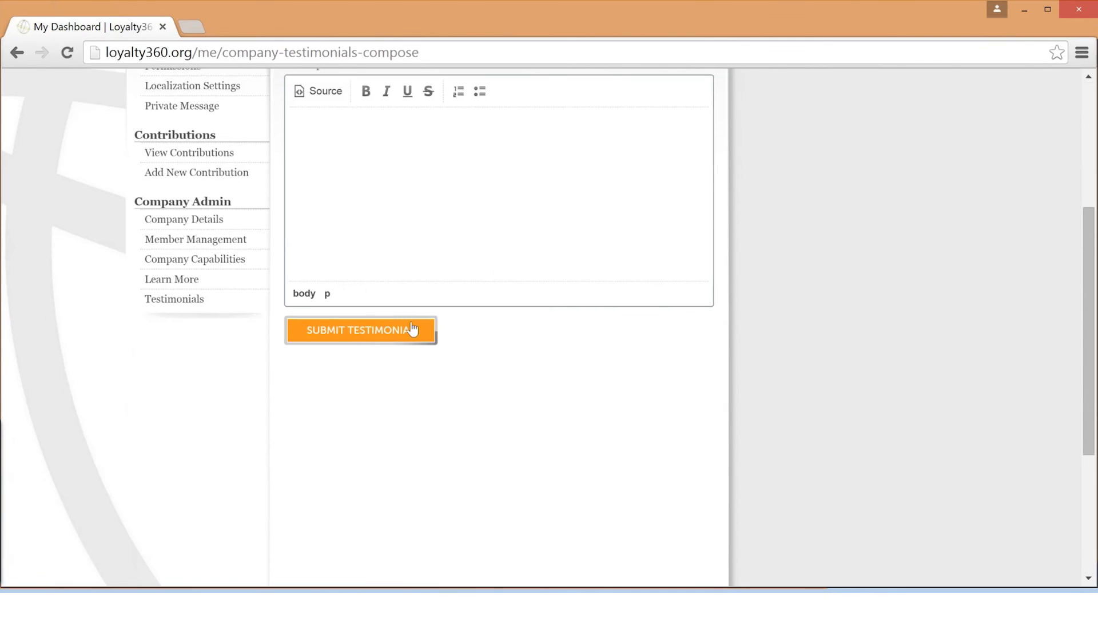
mouse_move(412, 322)
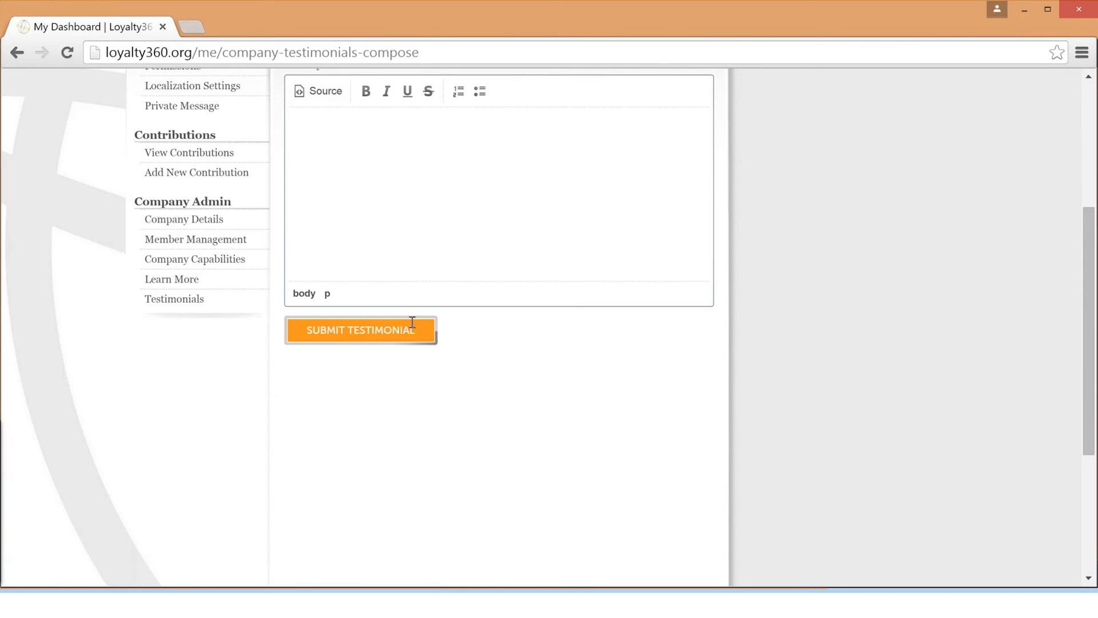
click(361, 330)
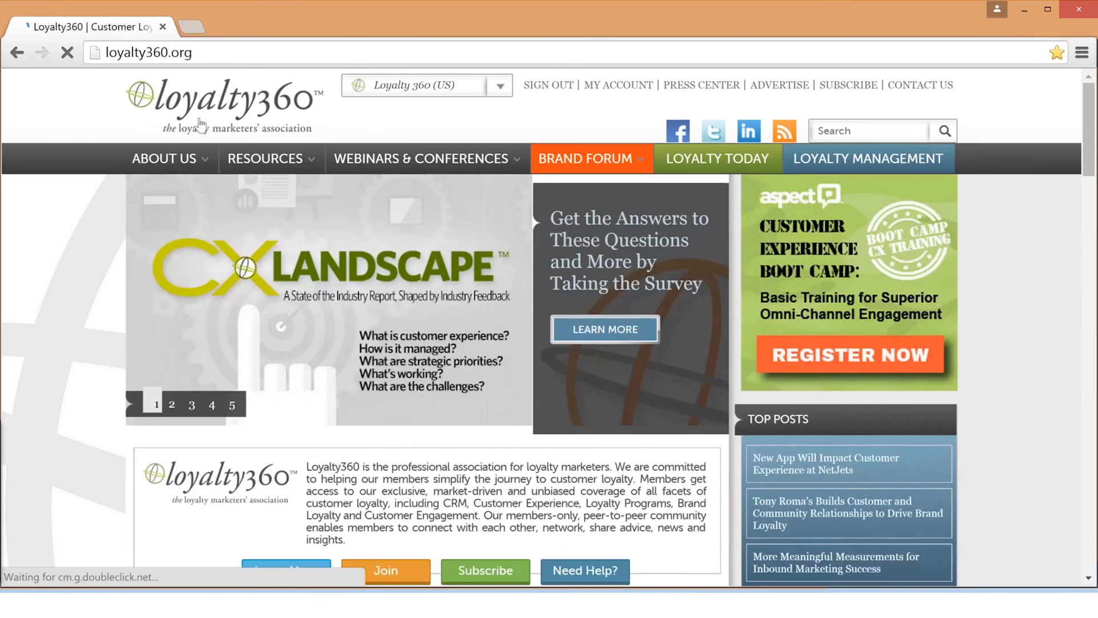
Step: Open About Us > Our Members & Sponsors and browse the companies down to the I entries
click(164, 158)
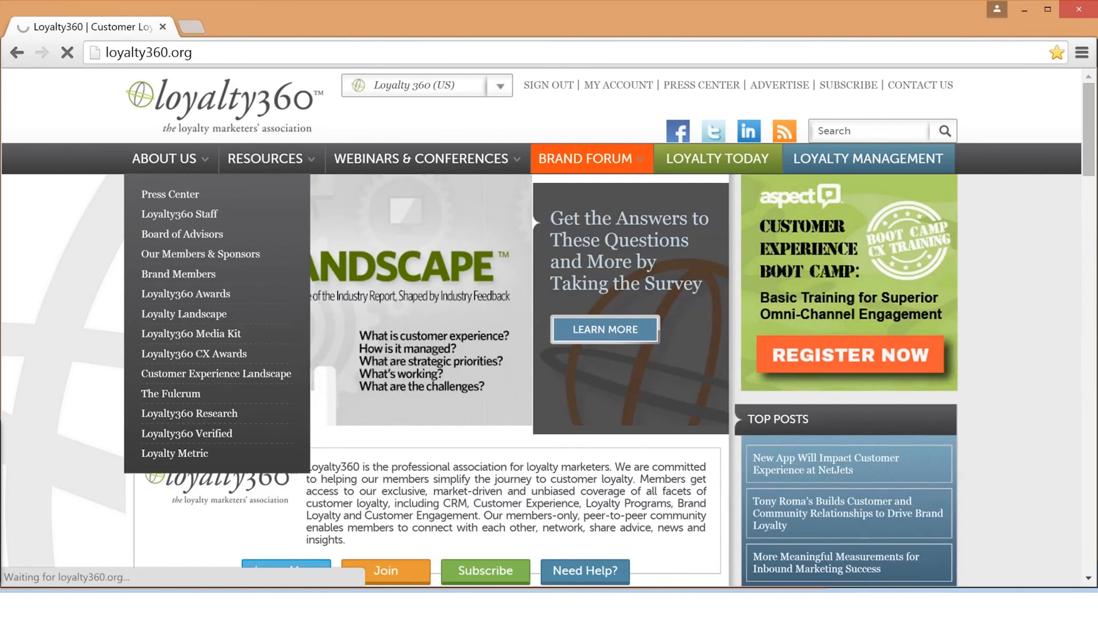
click(201, 253)
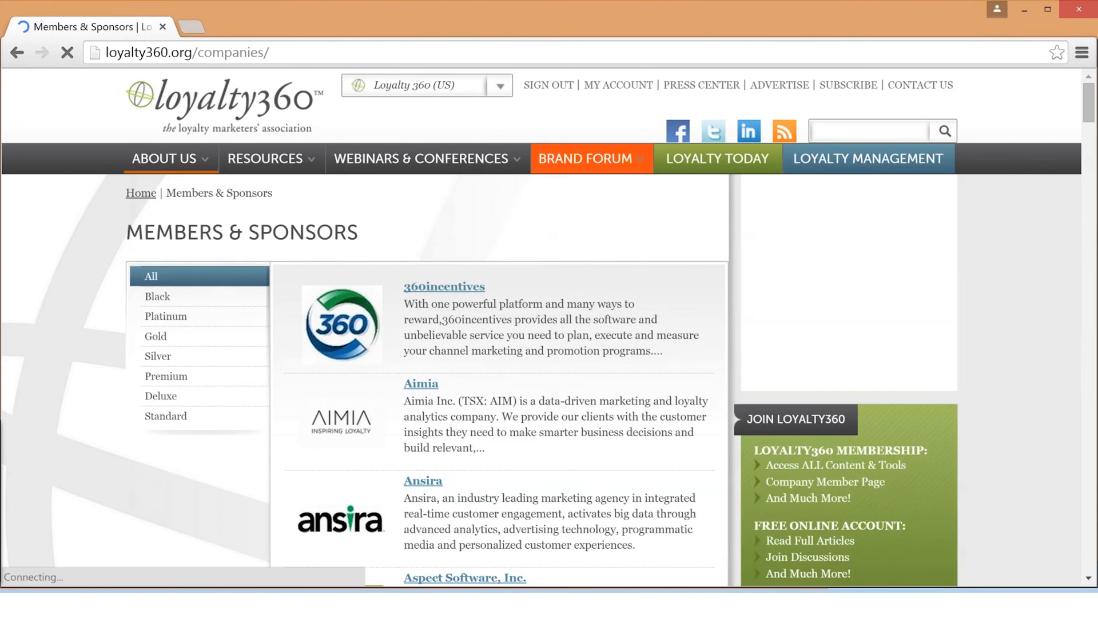
scroll(down, 3)
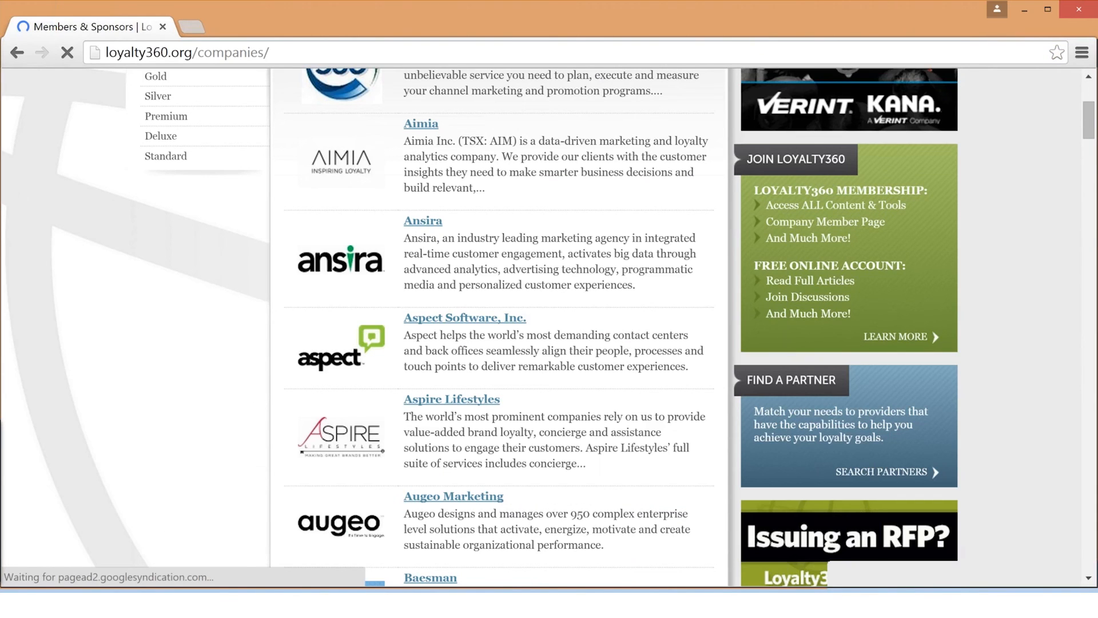
scroll(down, 3)
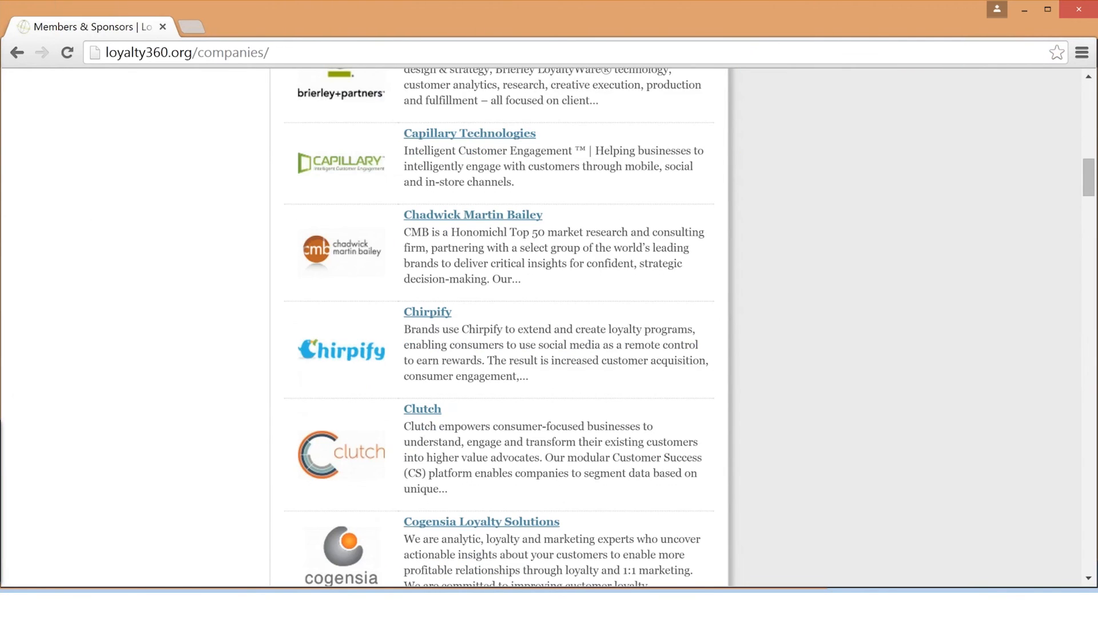
scroll(down, 3)
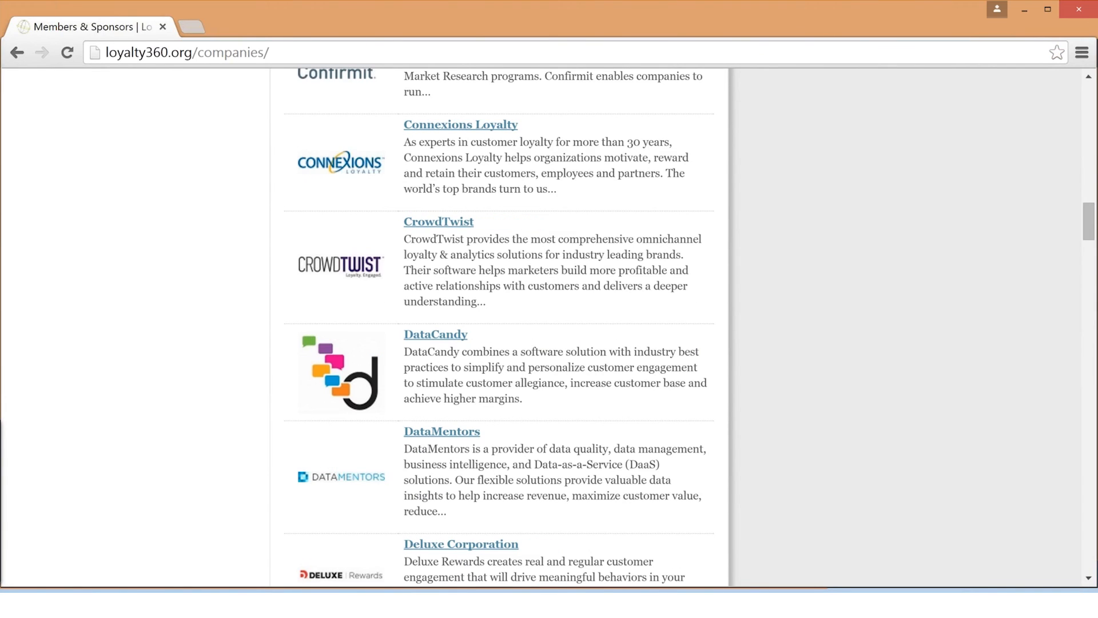
scroll(down, 3)
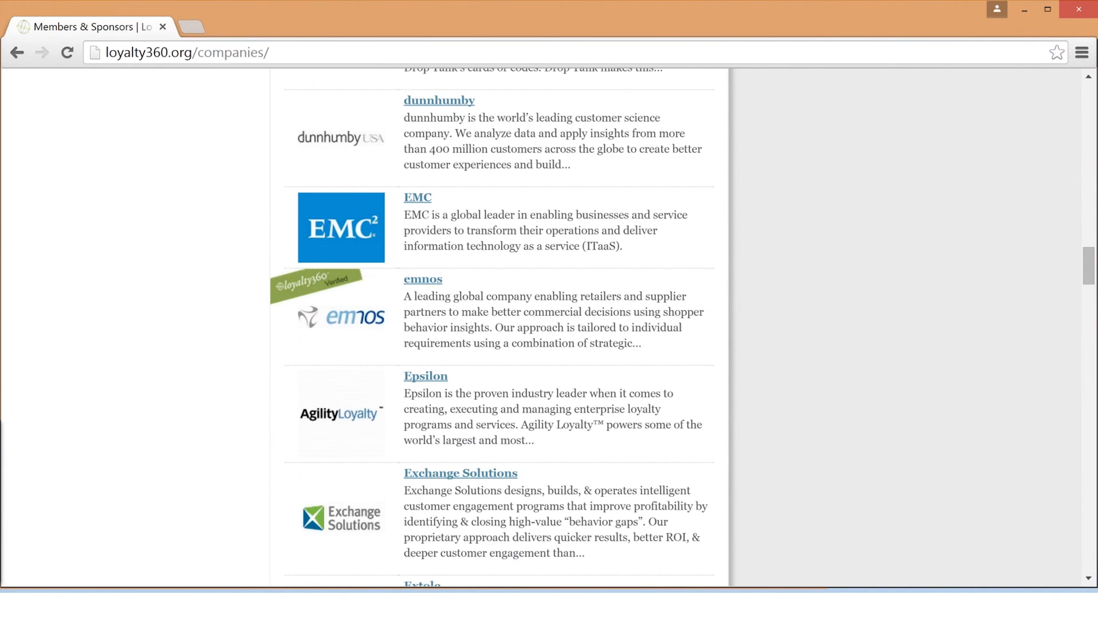
scroll(down, 3)
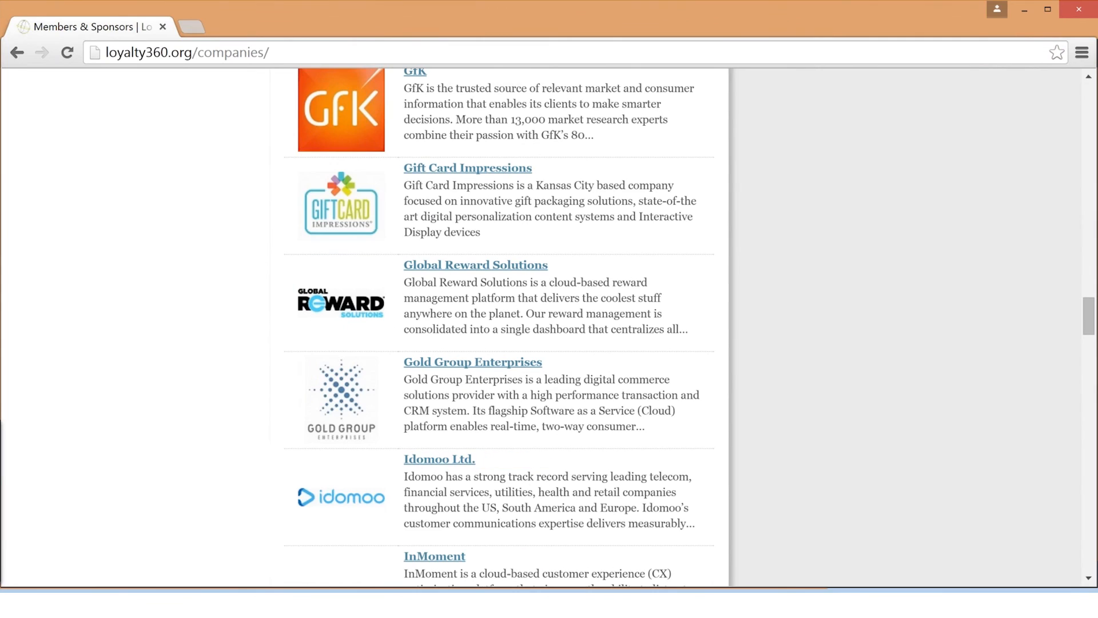
scroll(down, 3)
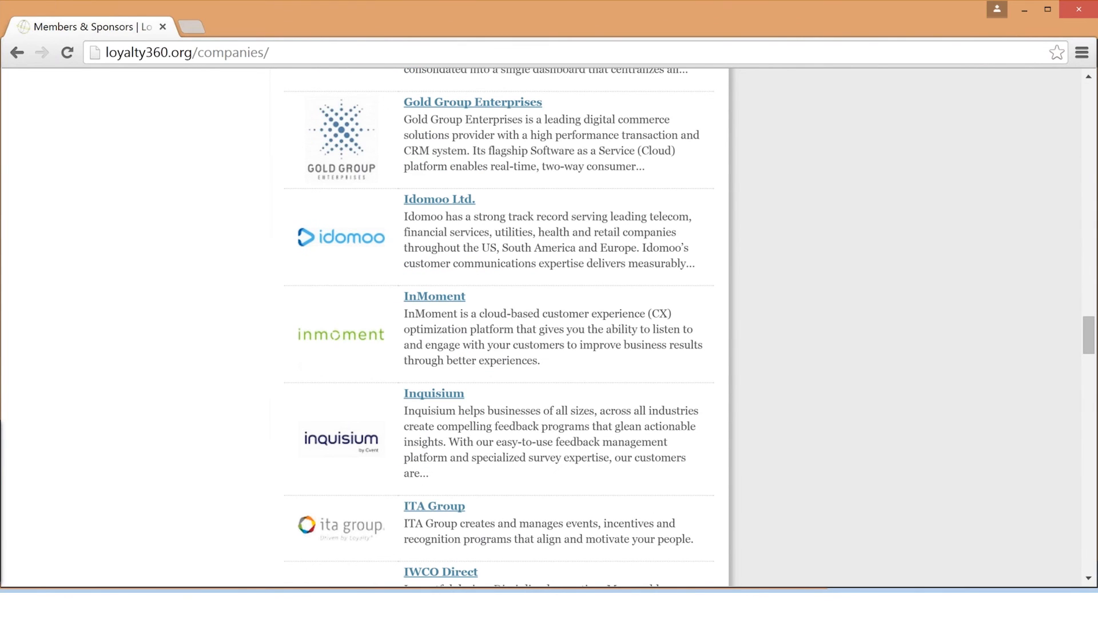